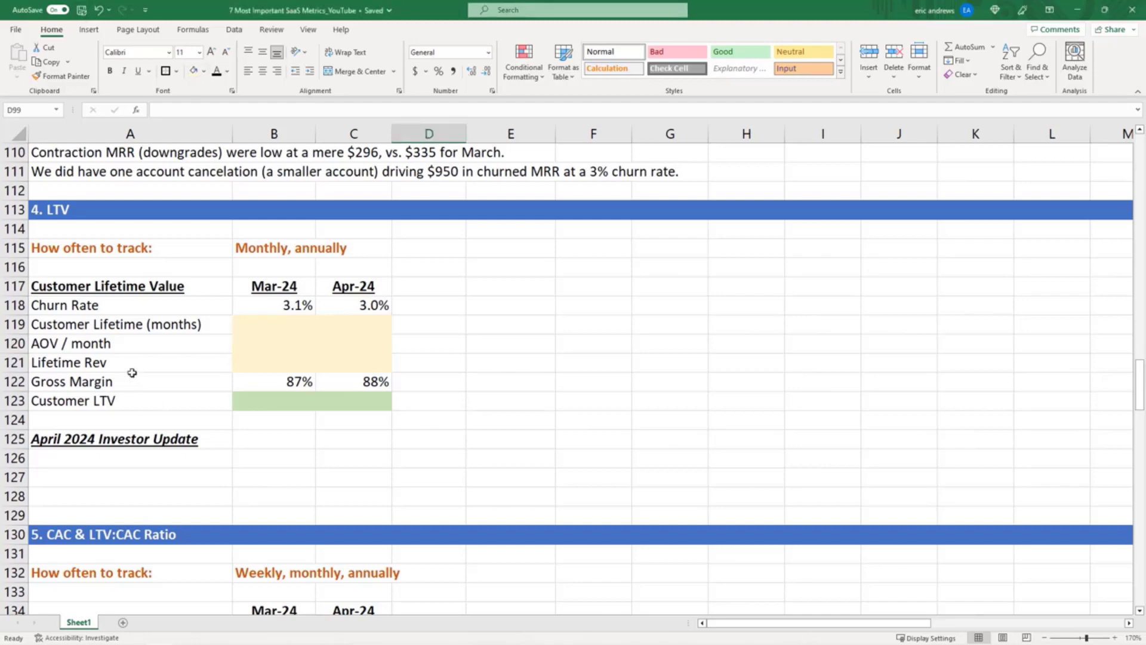
Step: Enter Mar-24 Customer Lifetime as =1/B118, giving 32 months from that month's churn rate
click(290, 248)
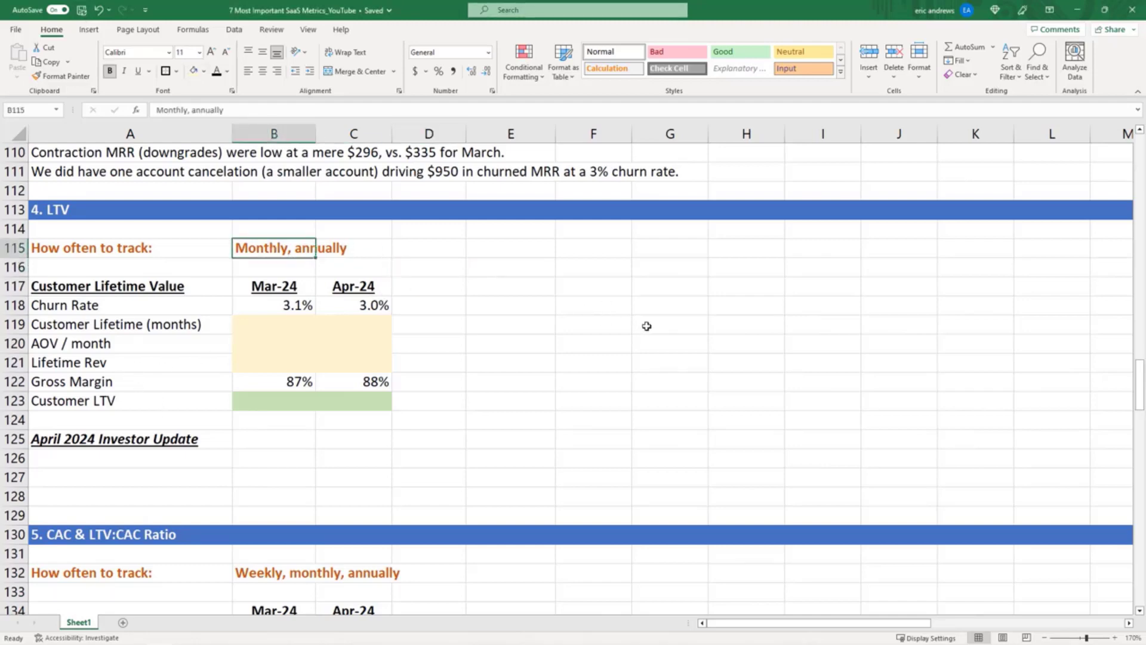
mouse_move(635, 310)
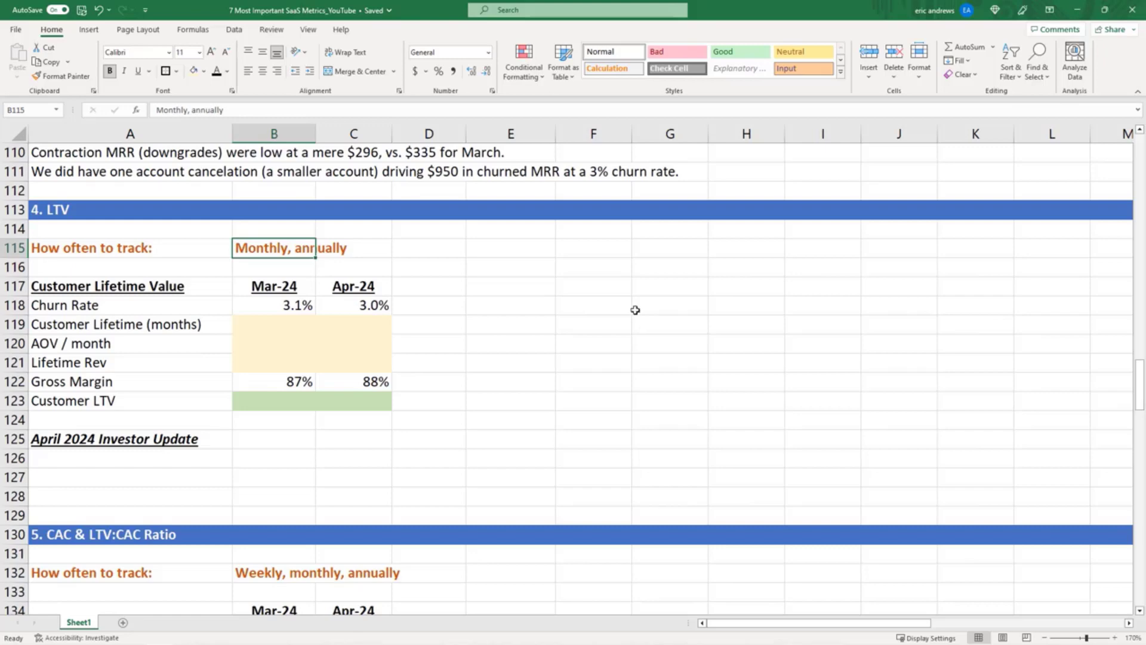
mouse_move(639, 313)
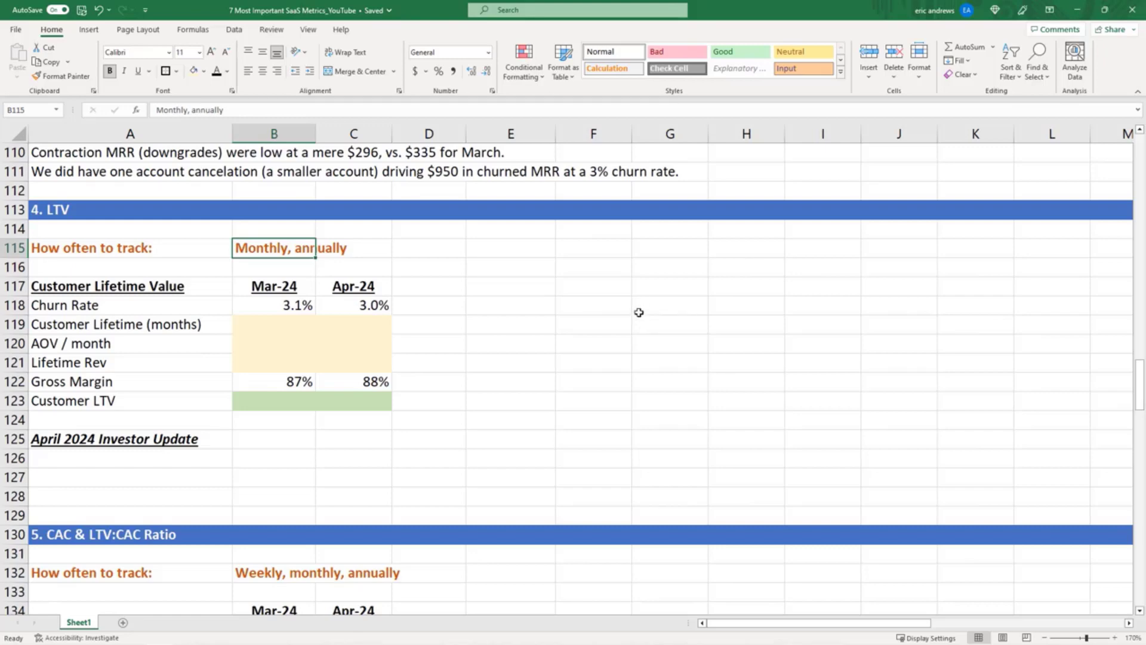
mouse_move(637, 305)
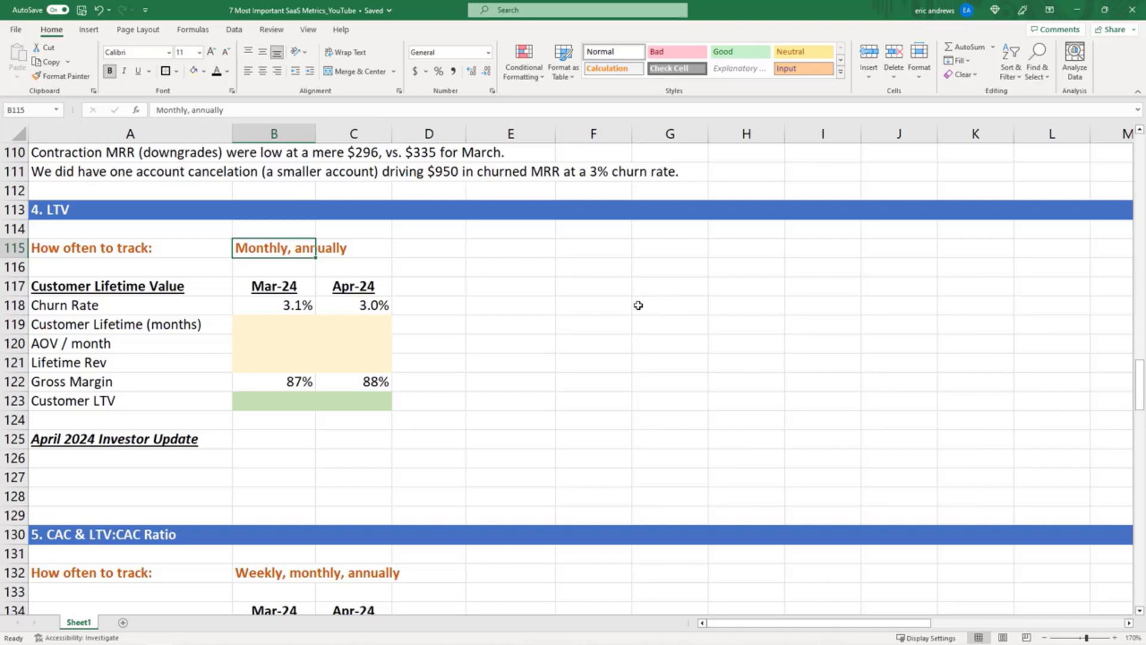
mouse_move(604, 303)
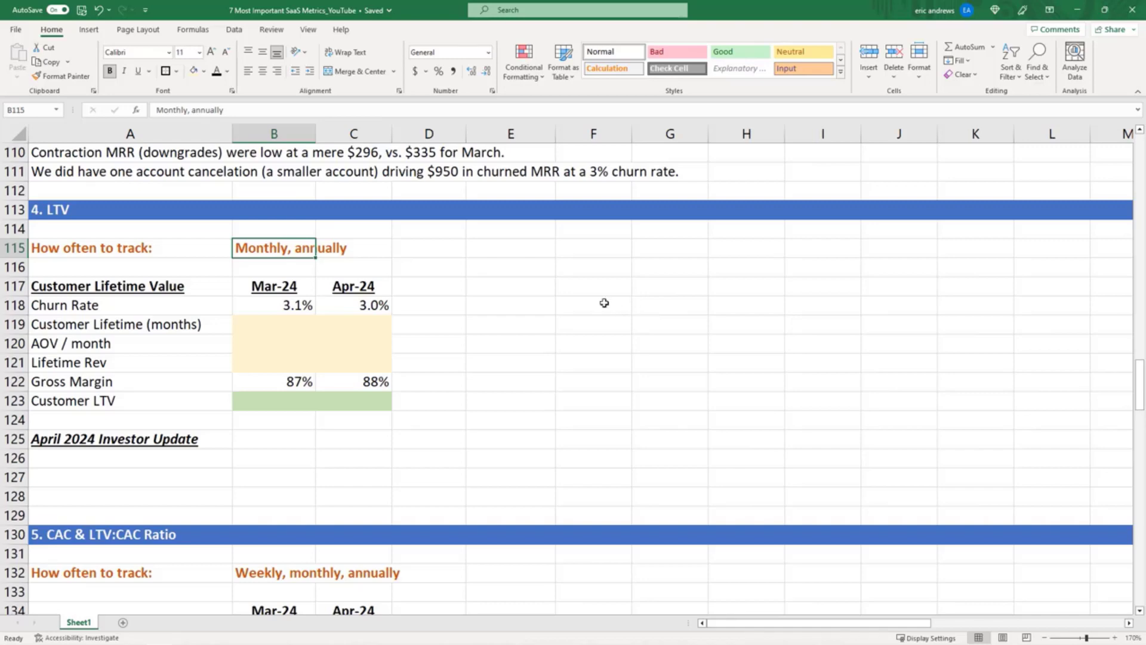
click(273, 325)
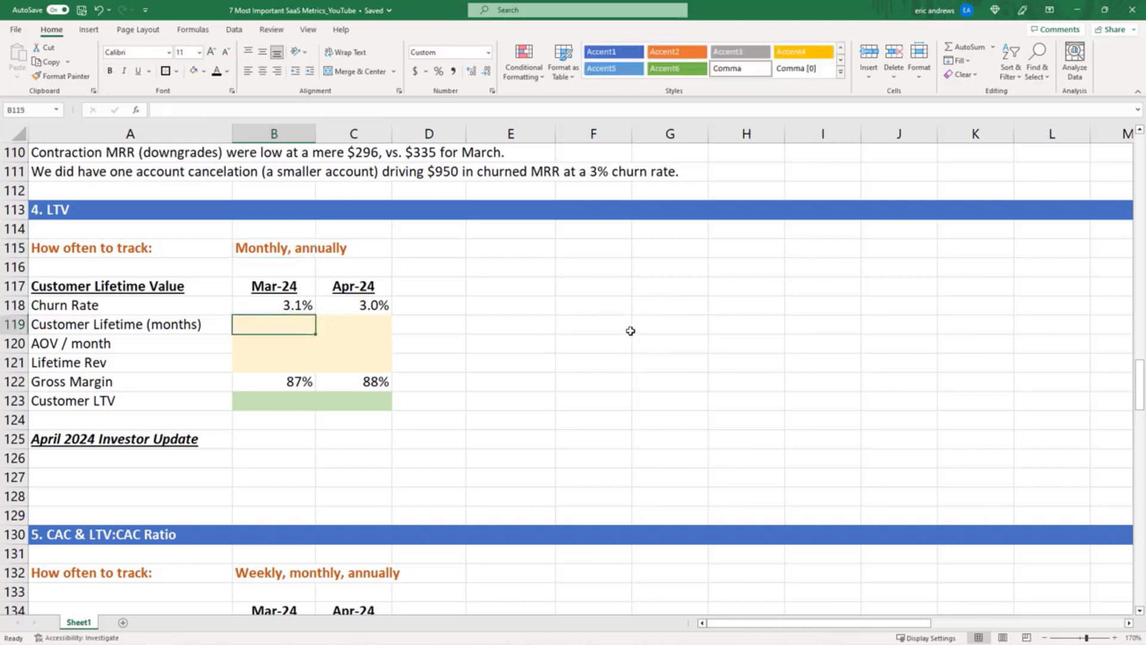
mouse_move(357, 288)
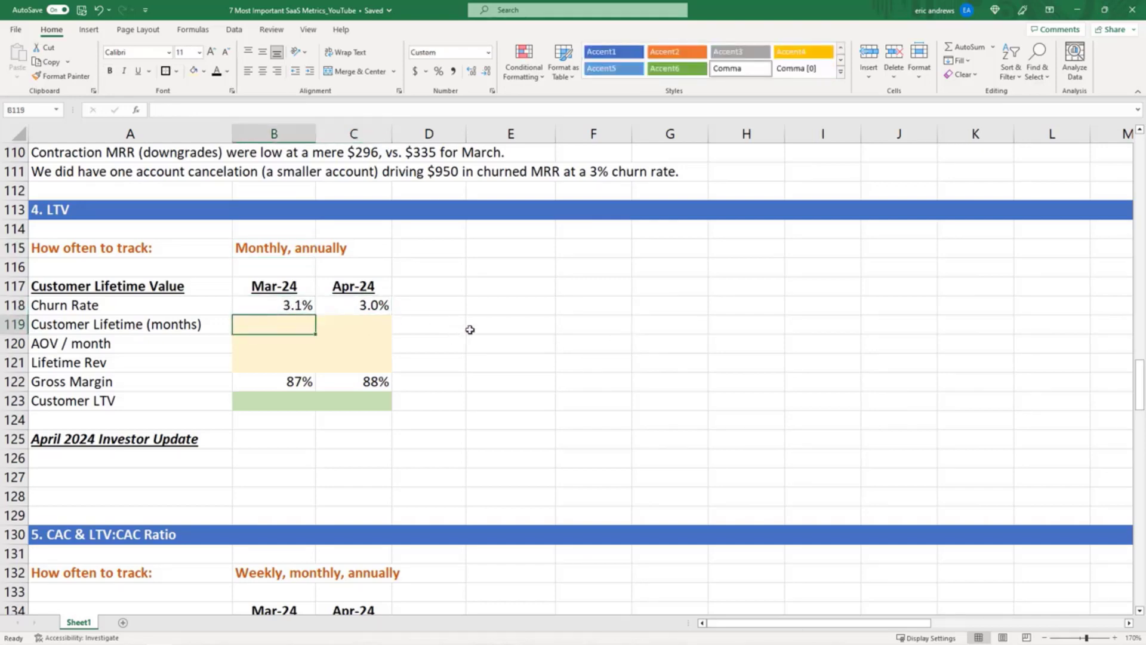
mouse_move(445, 382)
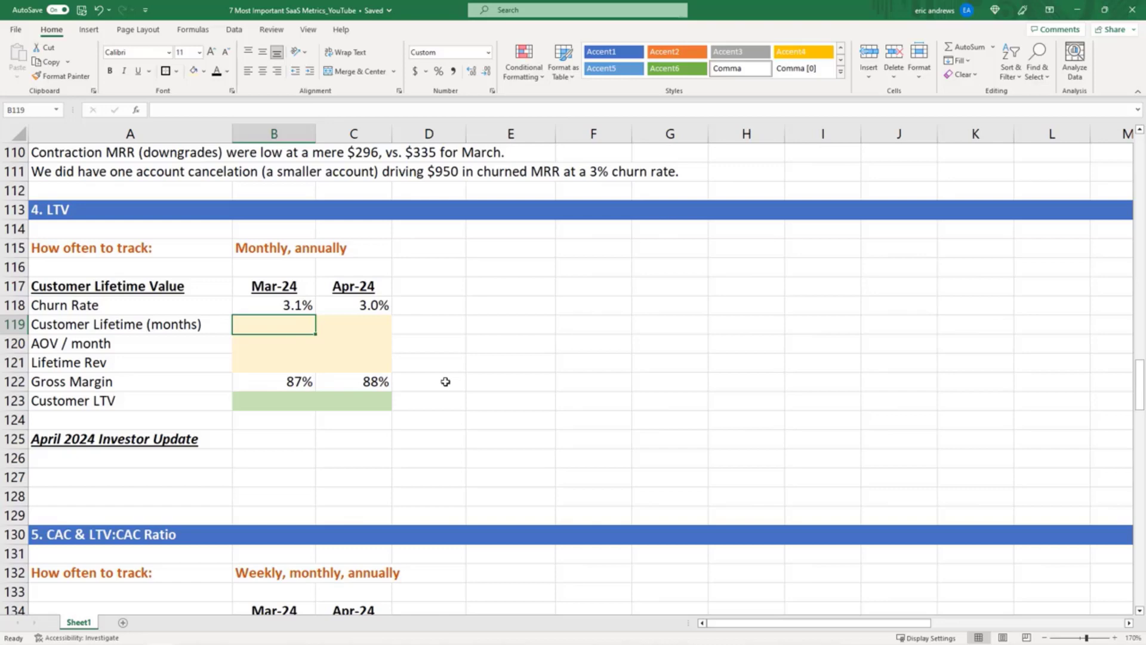
mouse_move(436, 369)
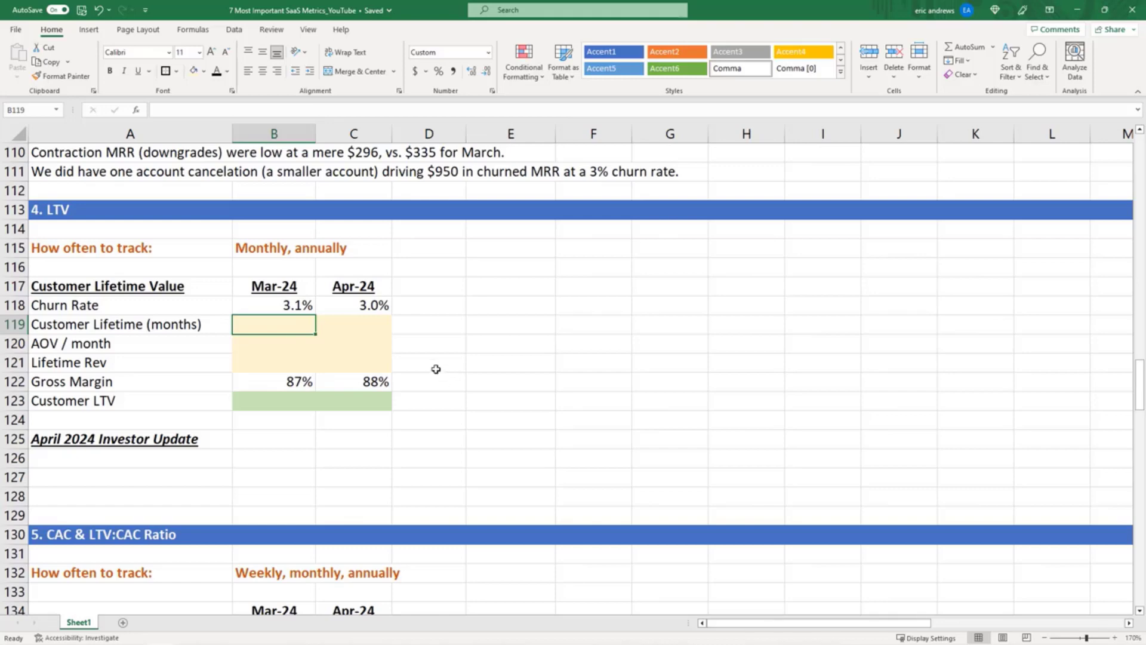
double_click(273, 324)
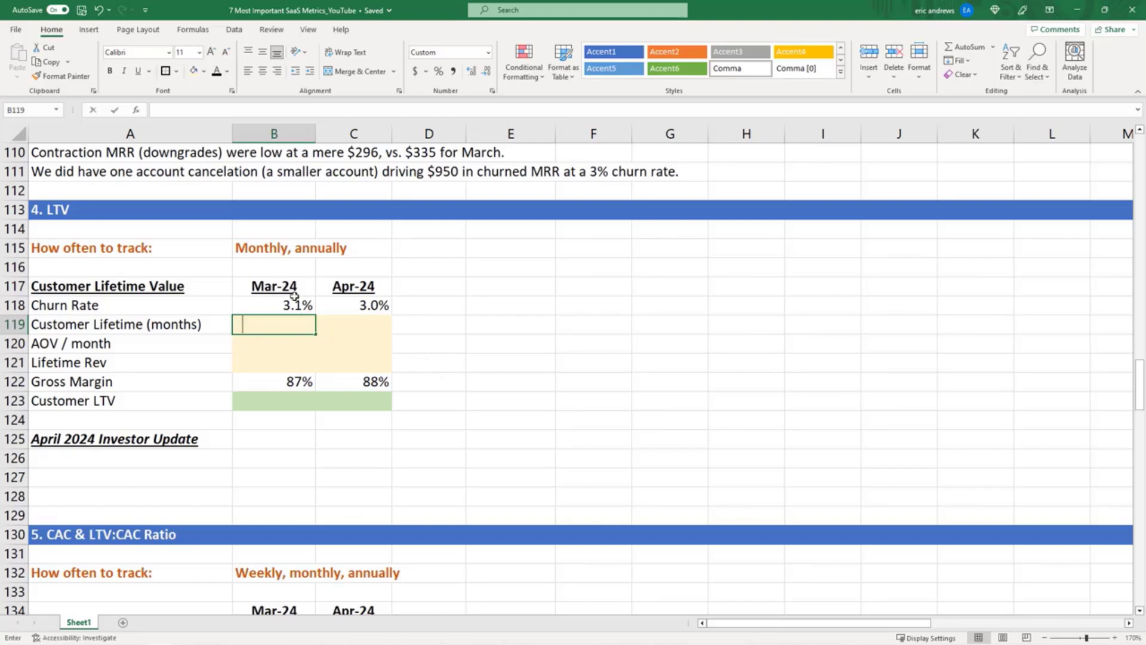
text(=)
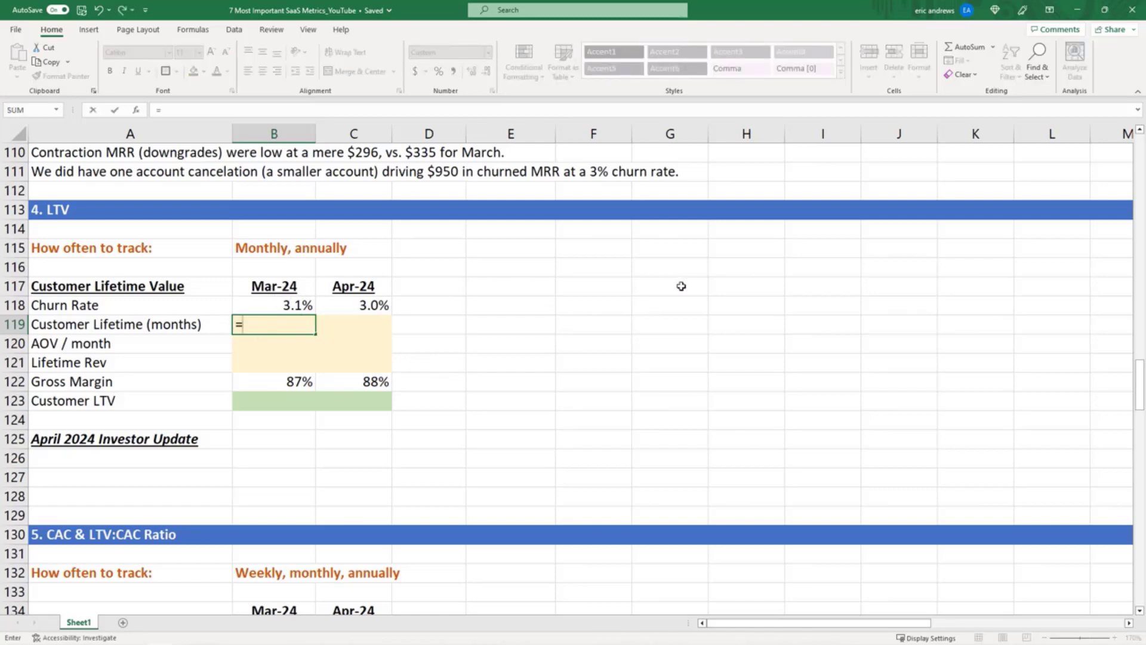
text(1)
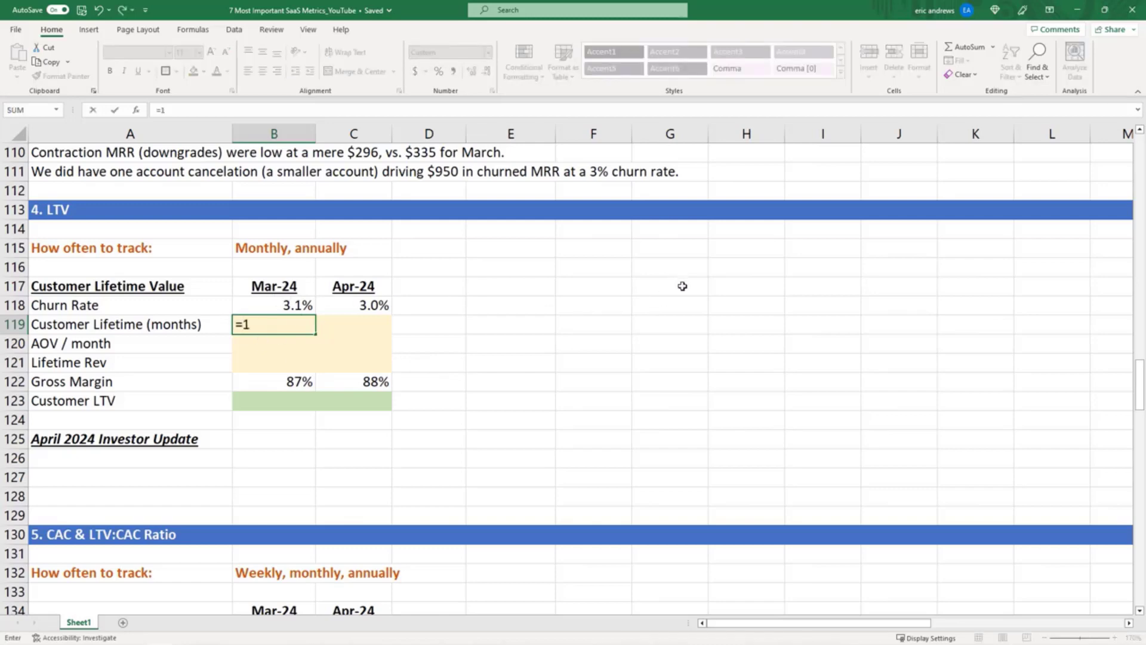
text(/)
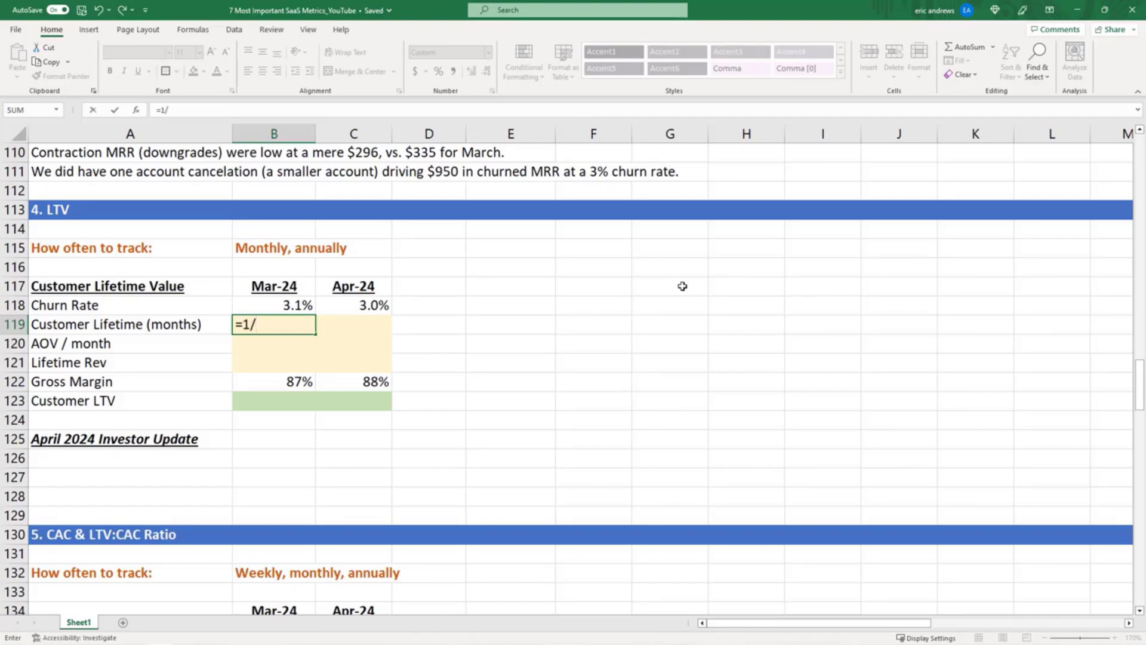
click(274, 306)
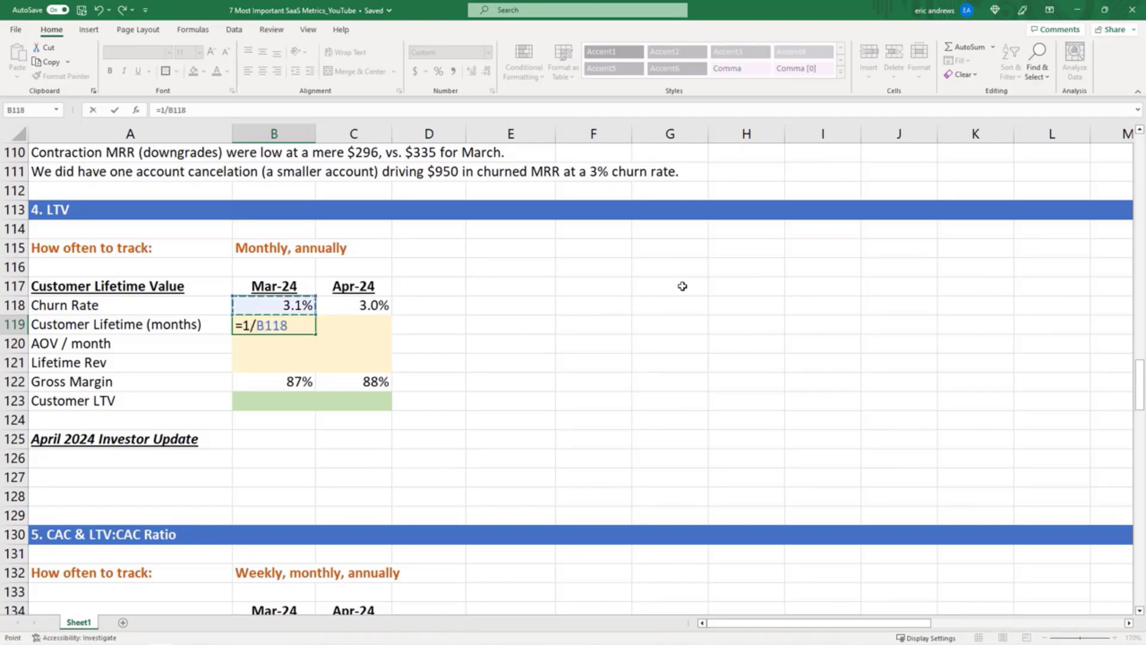
key(Enter)
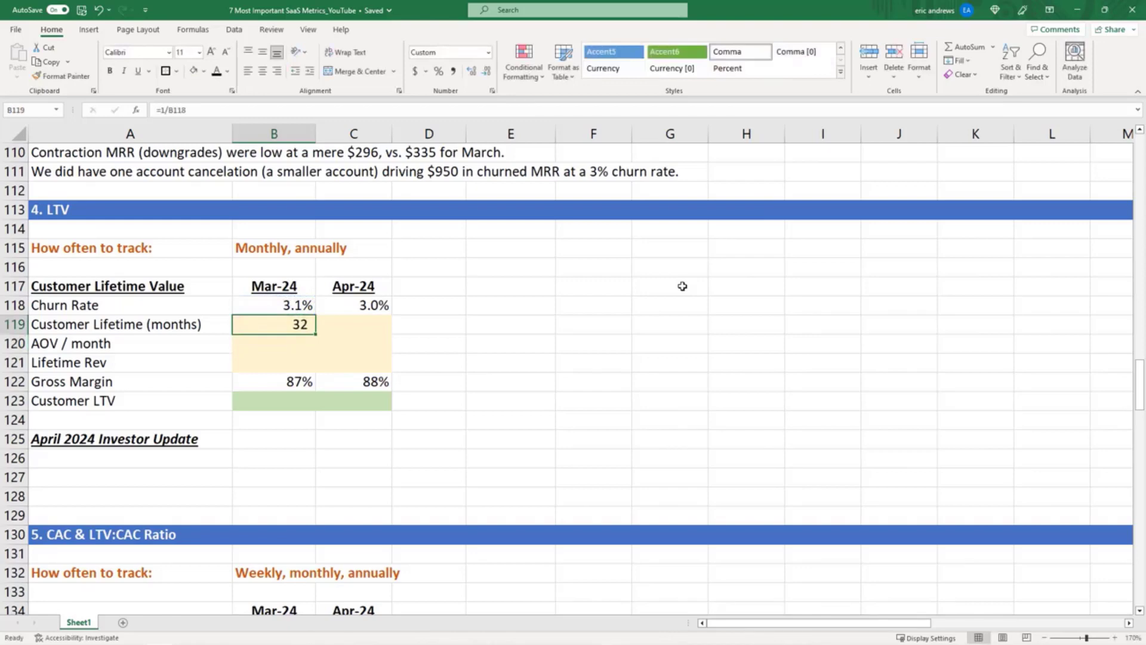
mouse_move(663, 291)
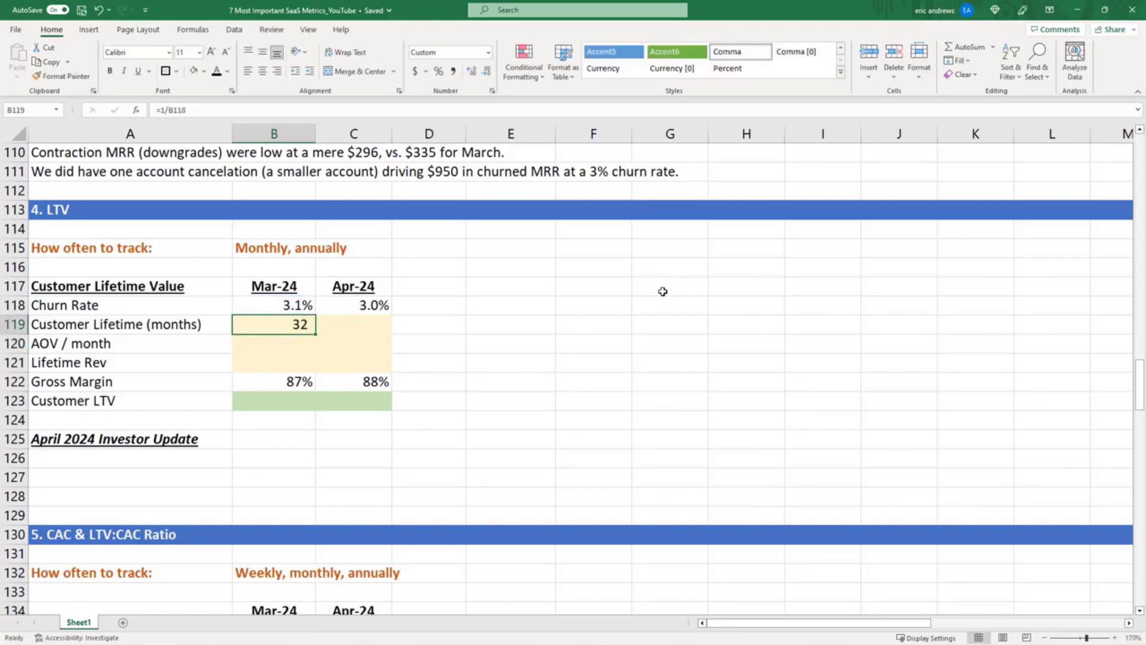
mouse_move(650, 303)
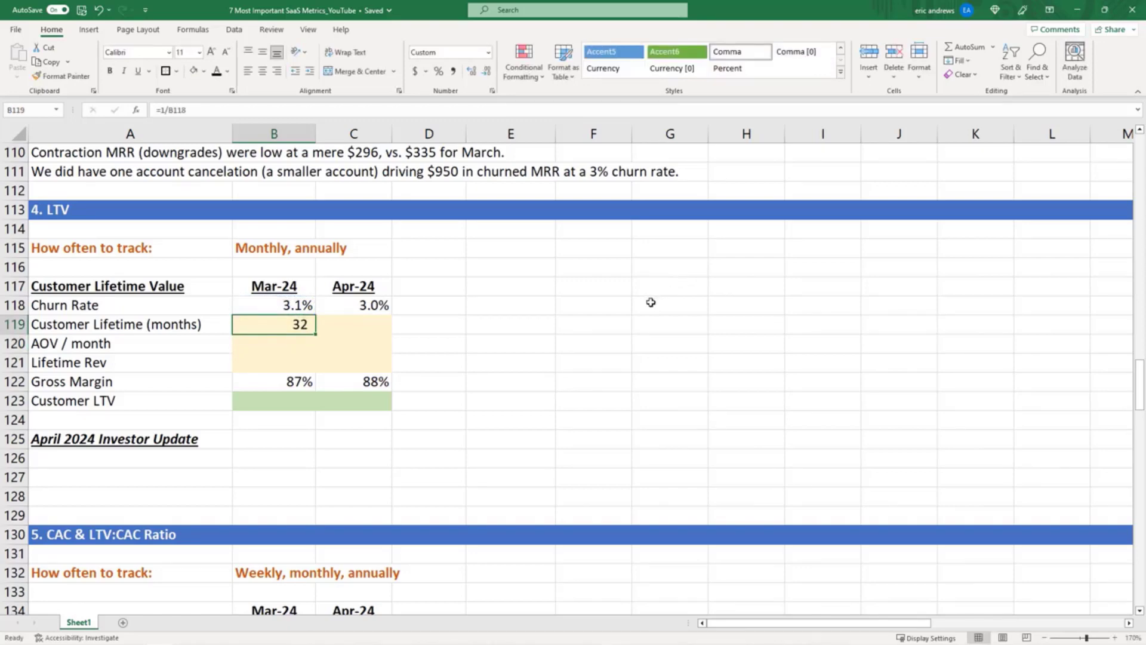
mouse_move(659, 311)
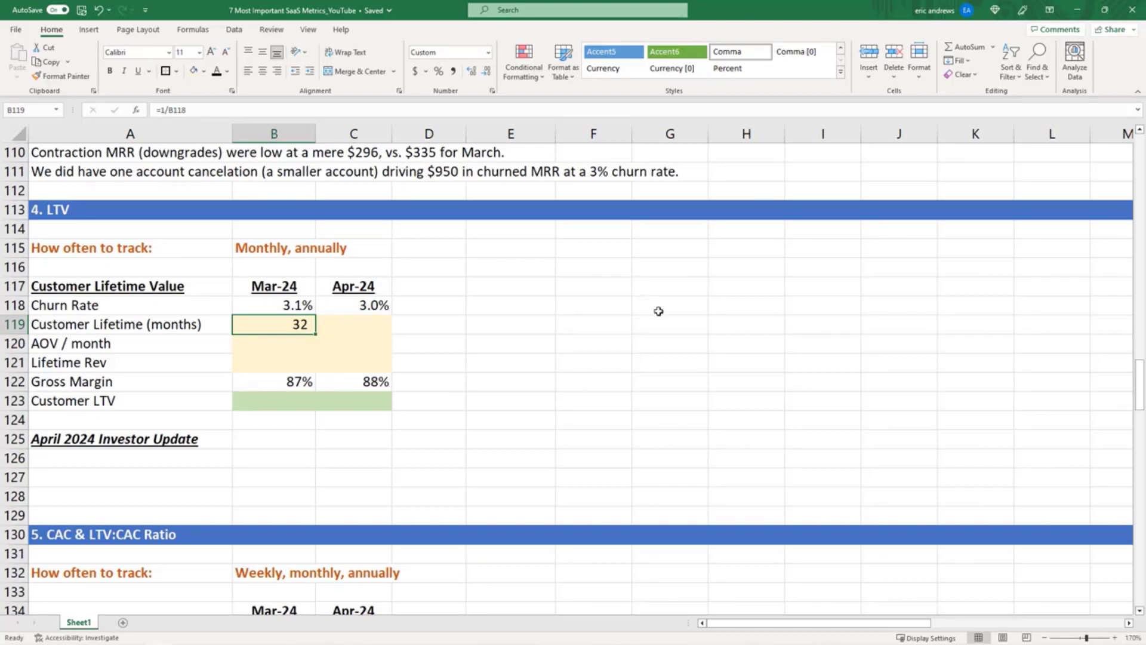
mouse_move(645, 310)
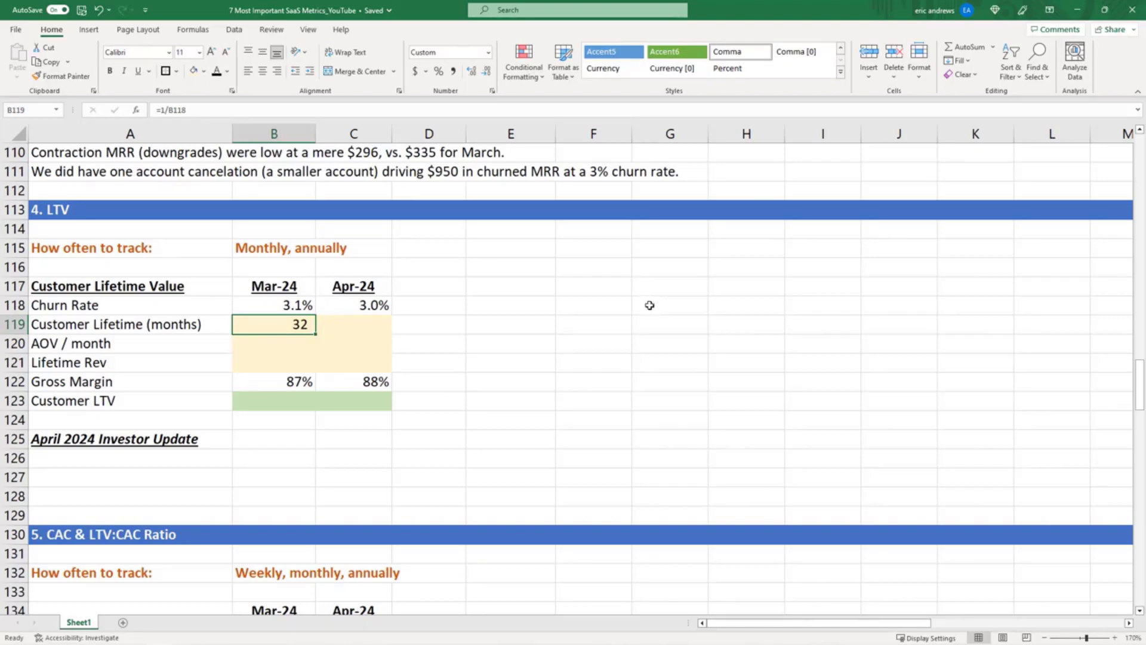
Step: Copy the lifetime formula to Apr-24 (=1/C118, 33 months) and verify it
click(354, 324)
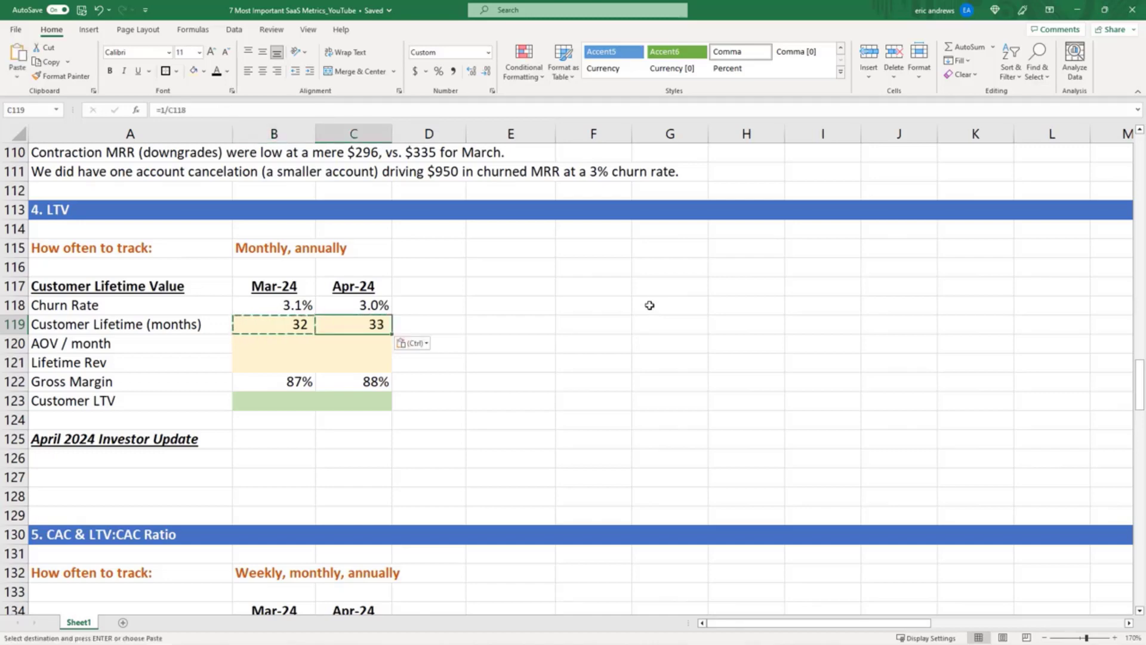
double_click(352, 323)
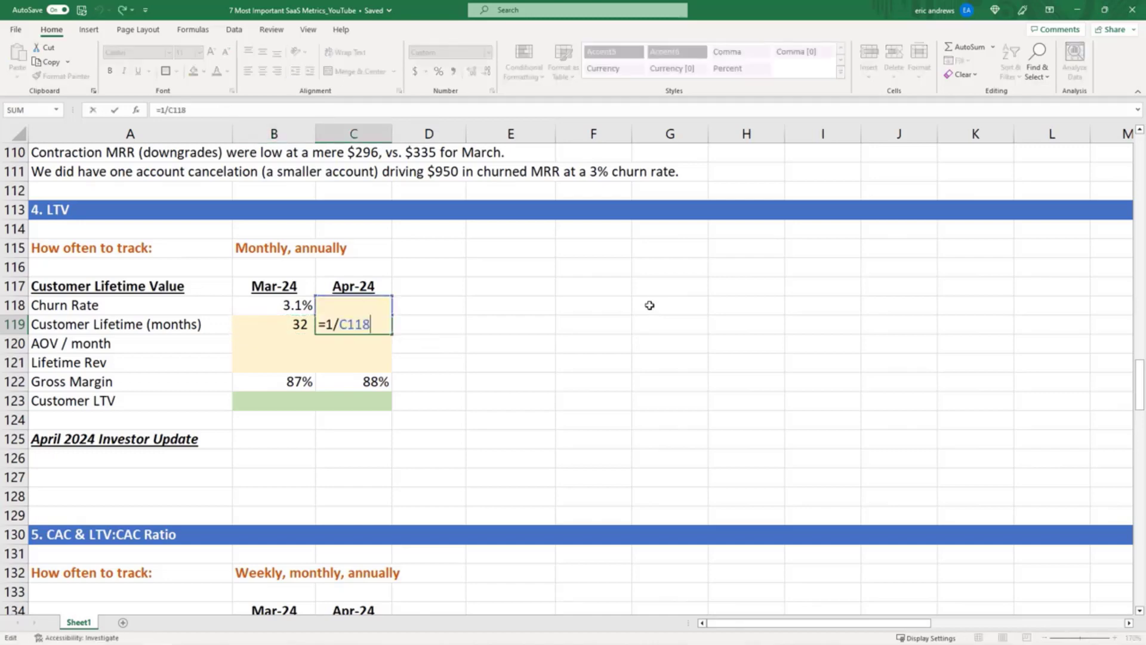
key(Enter)
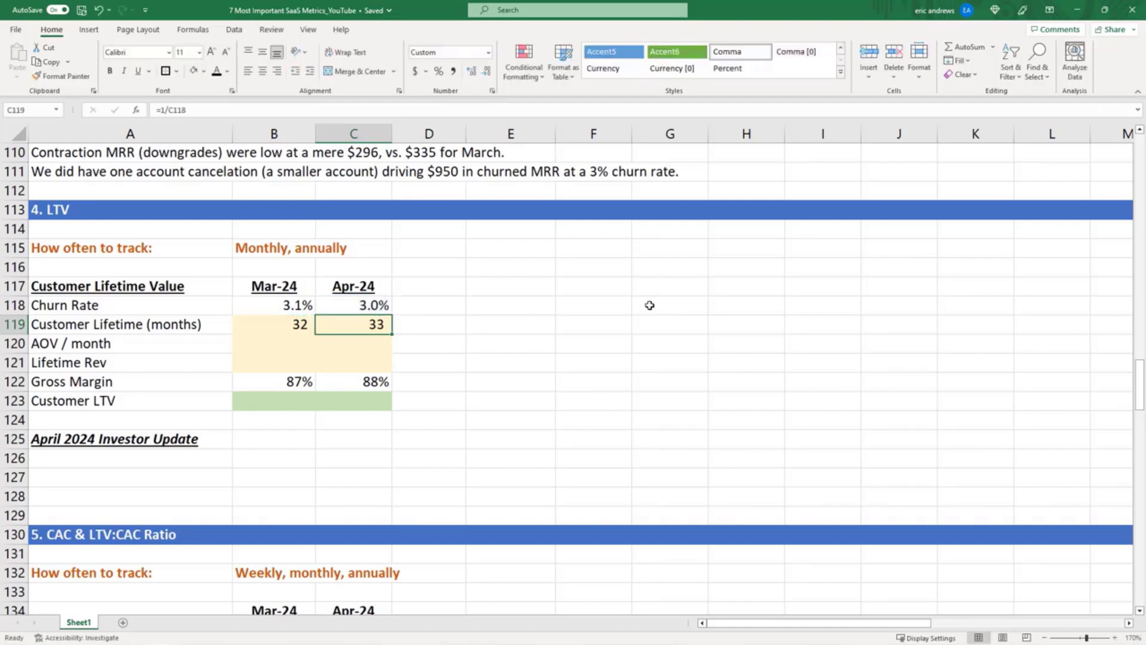
mouse_move(678, 351)
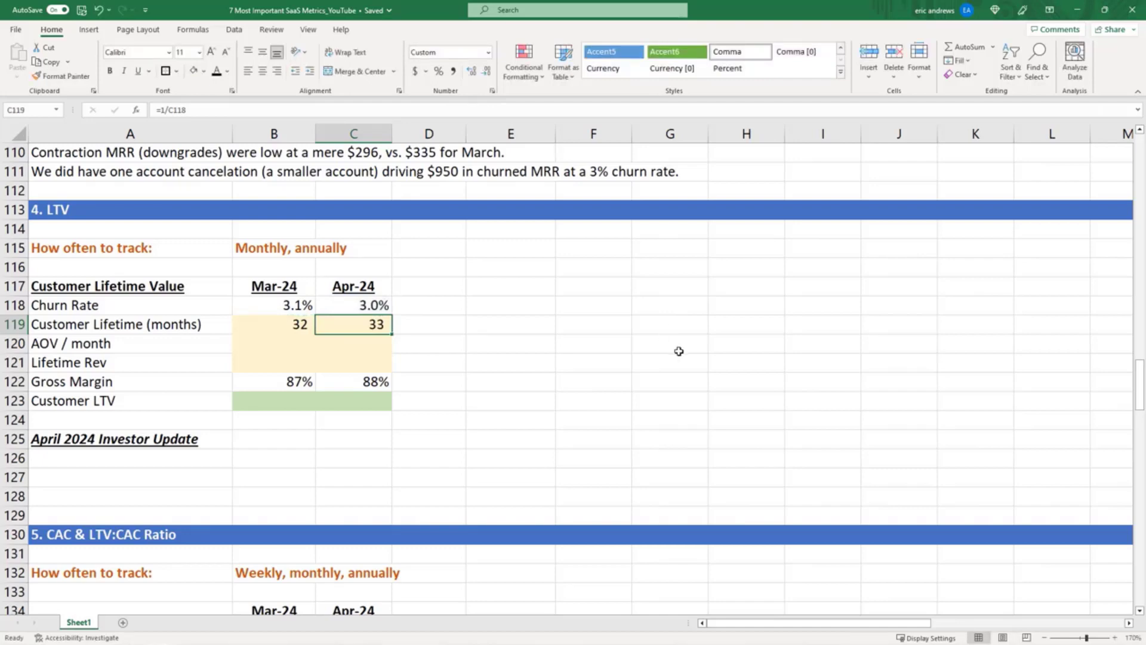
Step: Fill in the AOV per month cells for Mar-24 and Apr-24
click(273, 342)
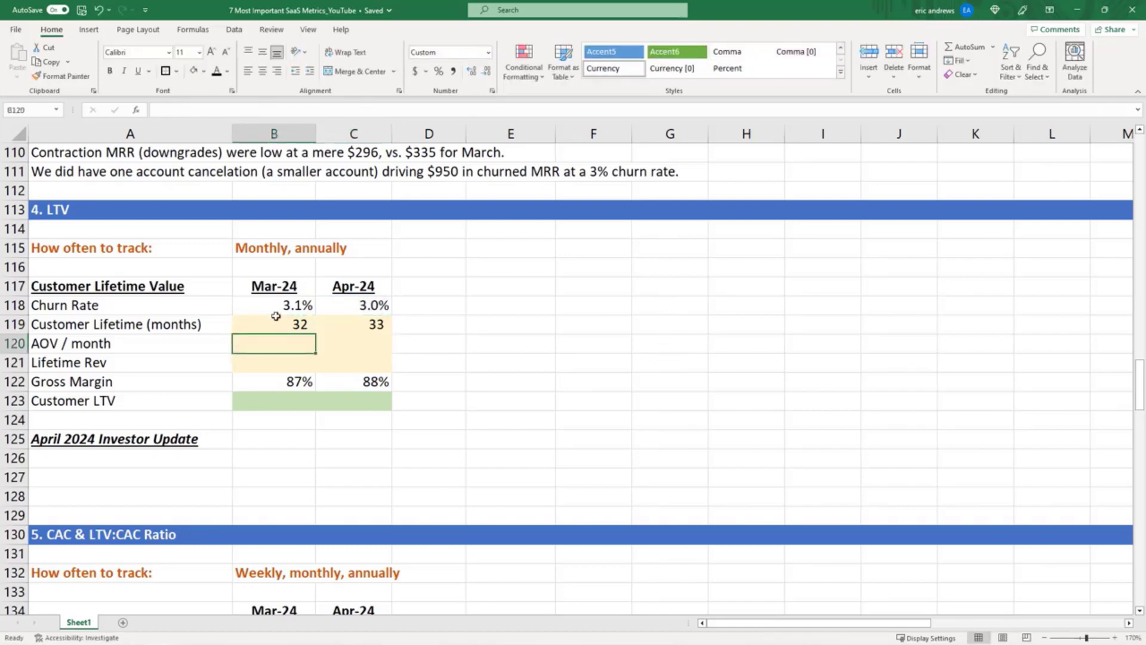
text(=B92/B90)
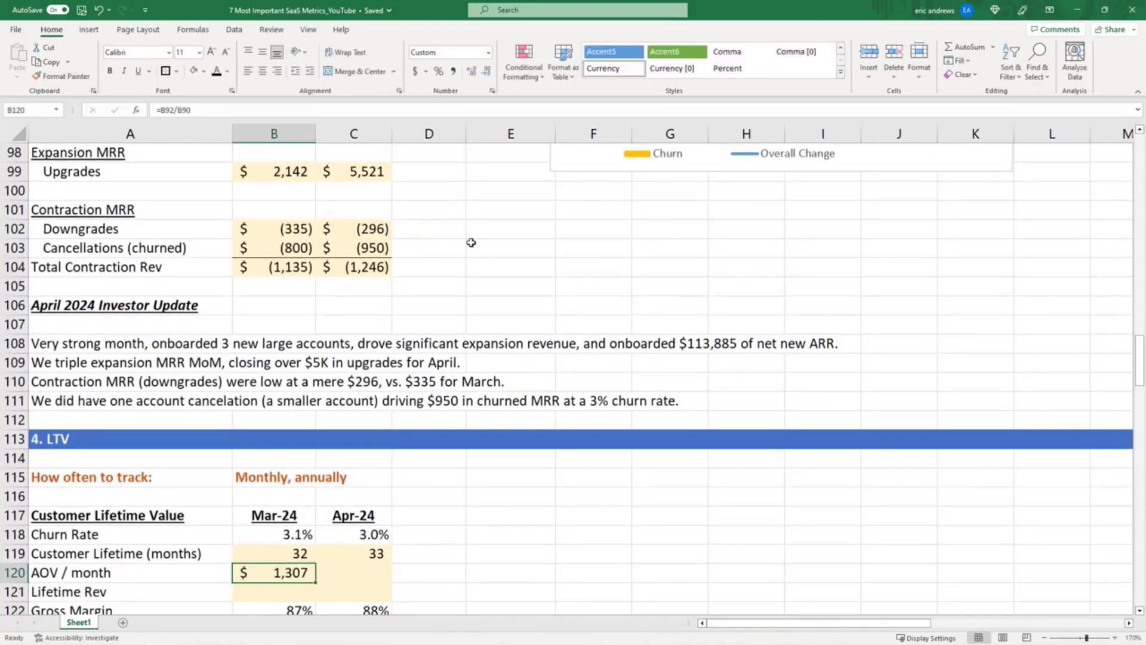
click(353, 573)
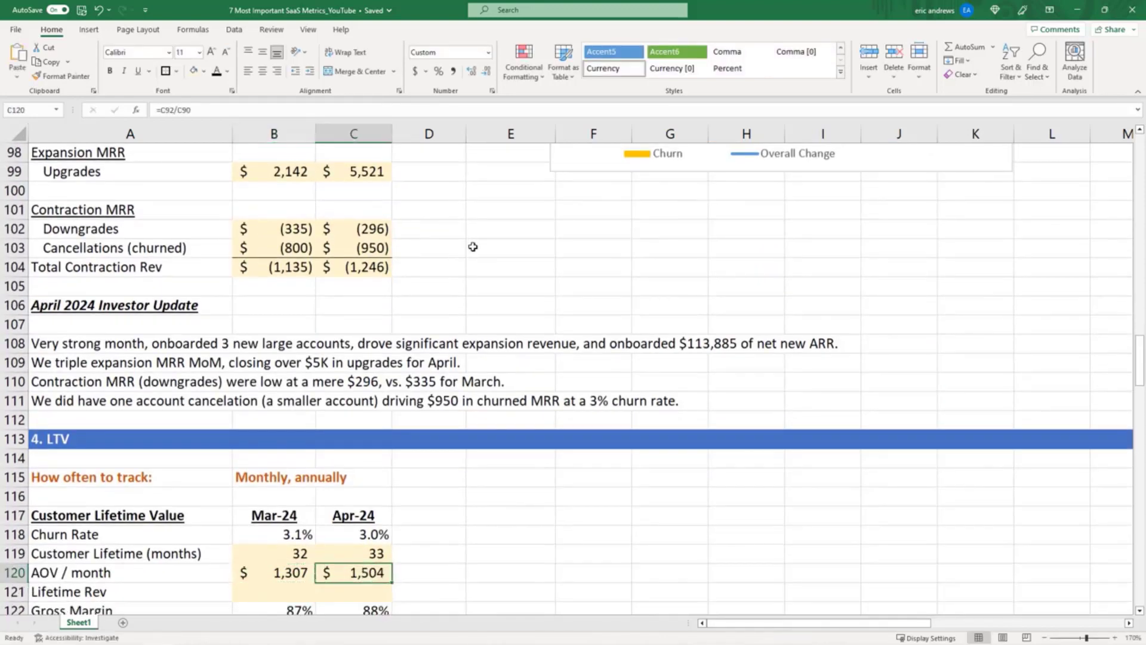
scroll(down, 3)
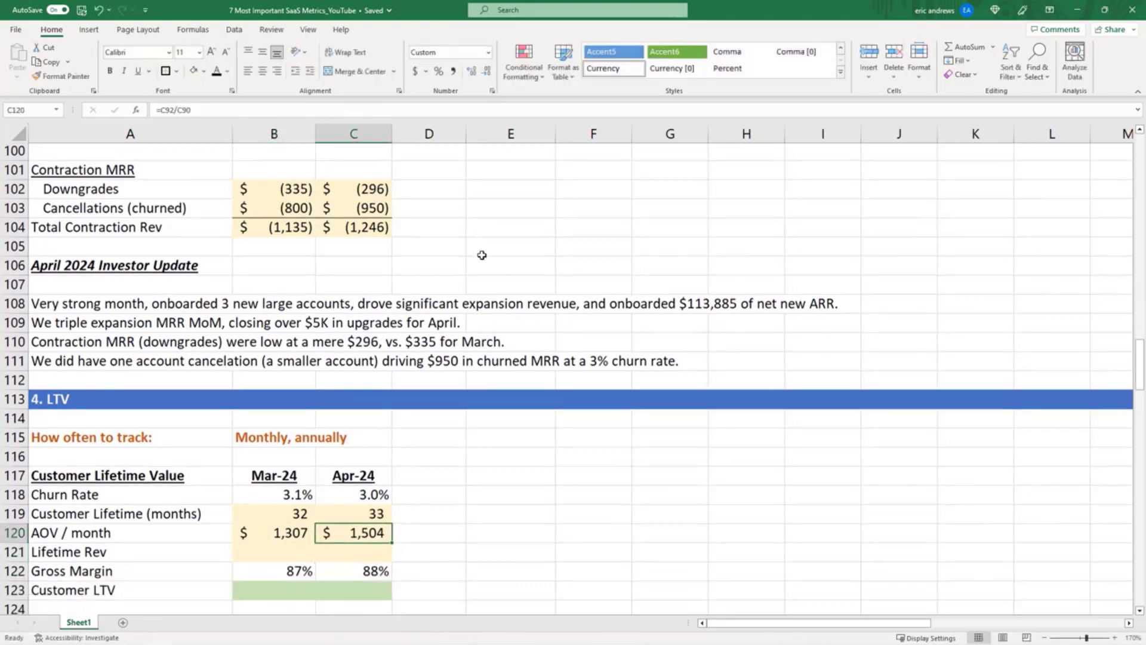
scroll(down, 3)
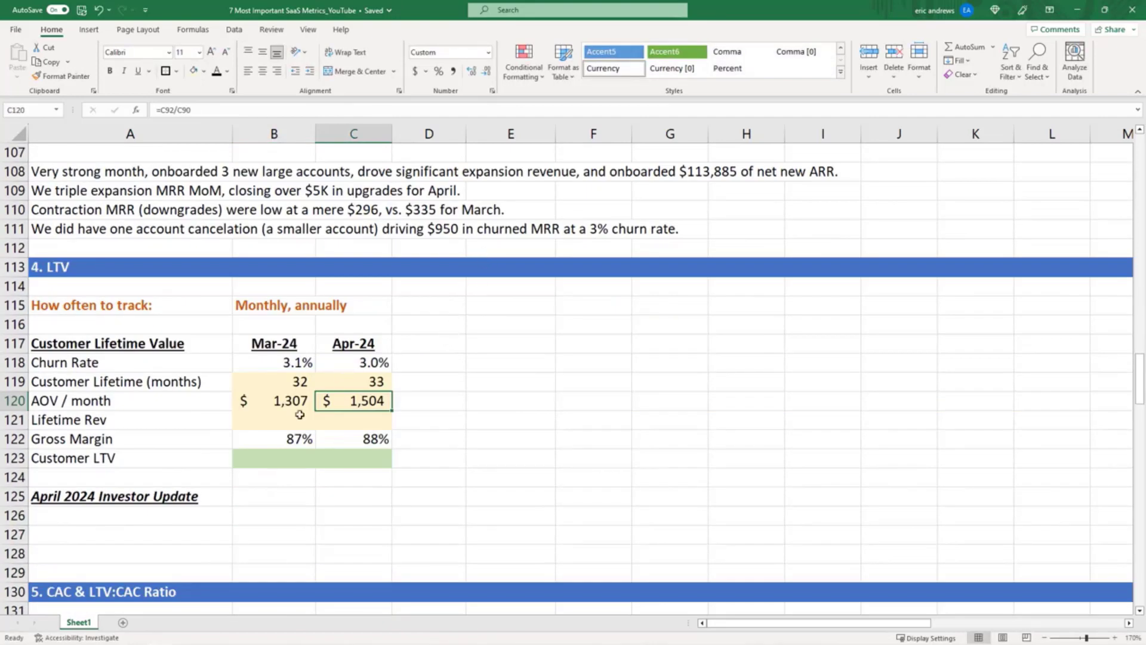
Step: Compute Lifetime Rev and Customer LTV ($36,288 / $43,889), then the growth ratio =C123/B123 (0.2095) in E123
click(353, 420)
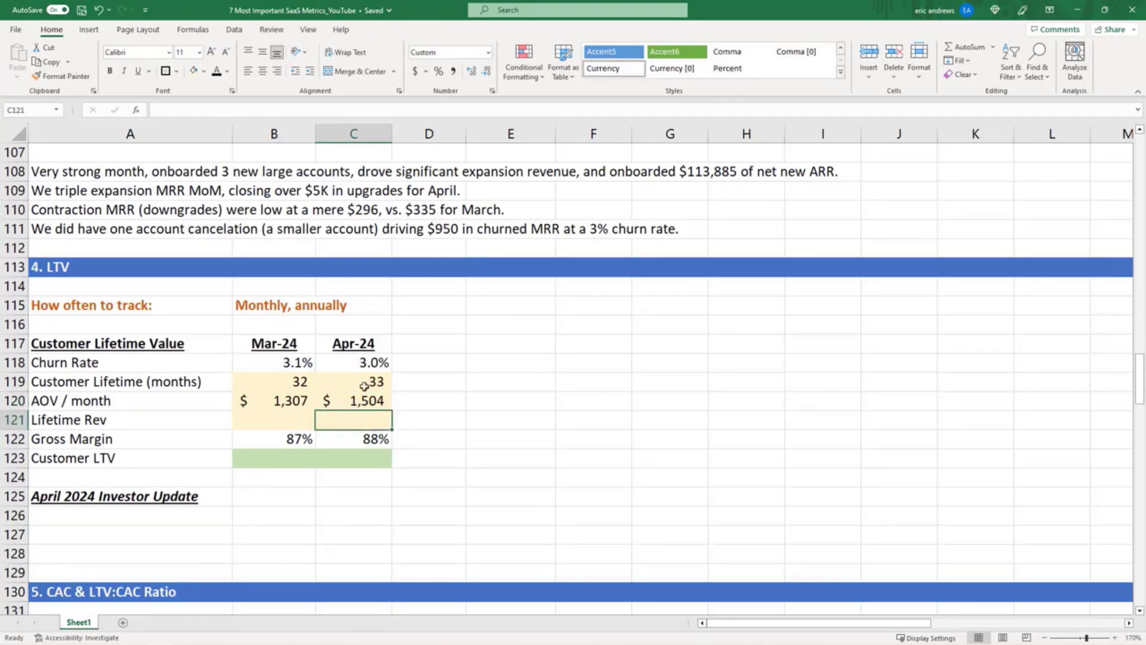
text(=C119*B120)
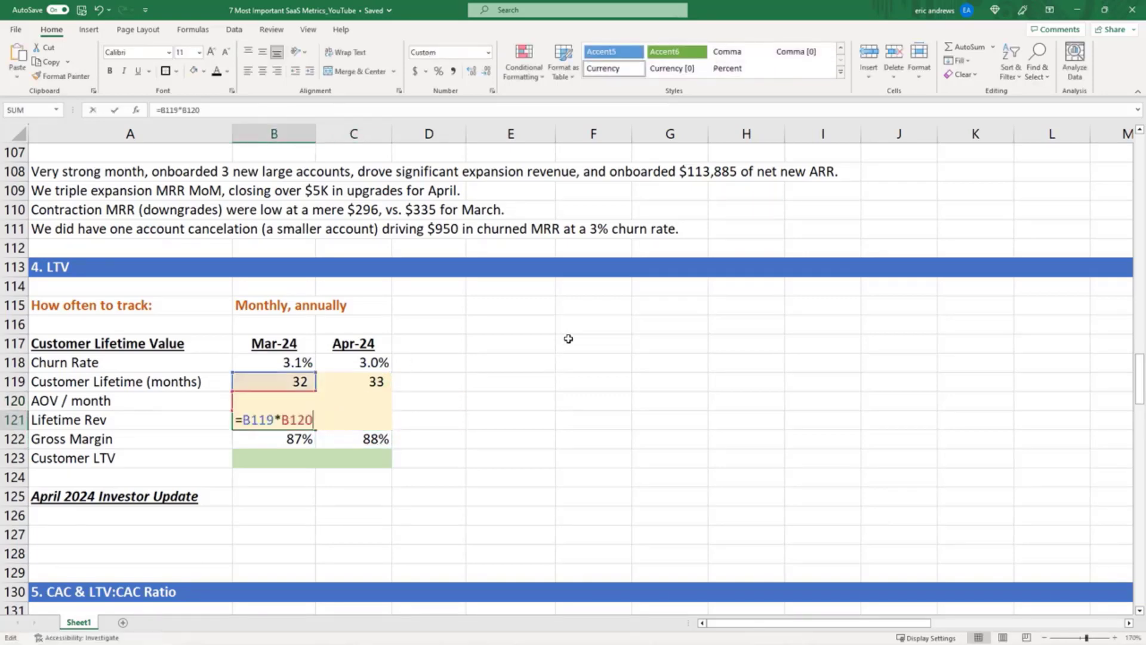
click(273, 439)
text(=B121*B122)
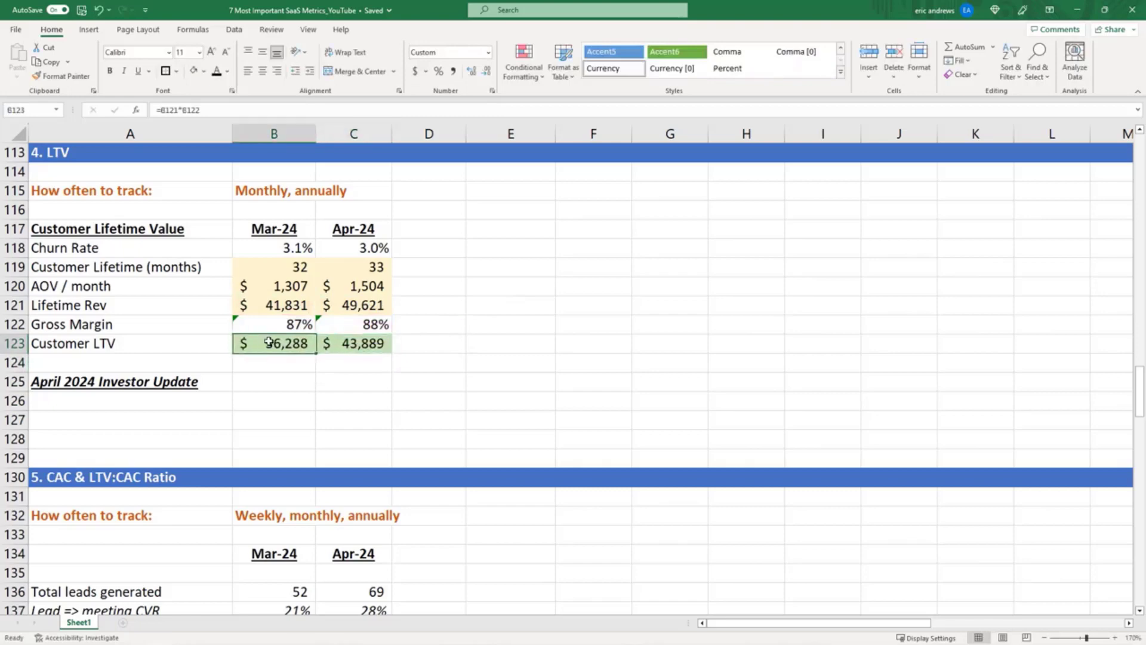
text(=C123/B123)
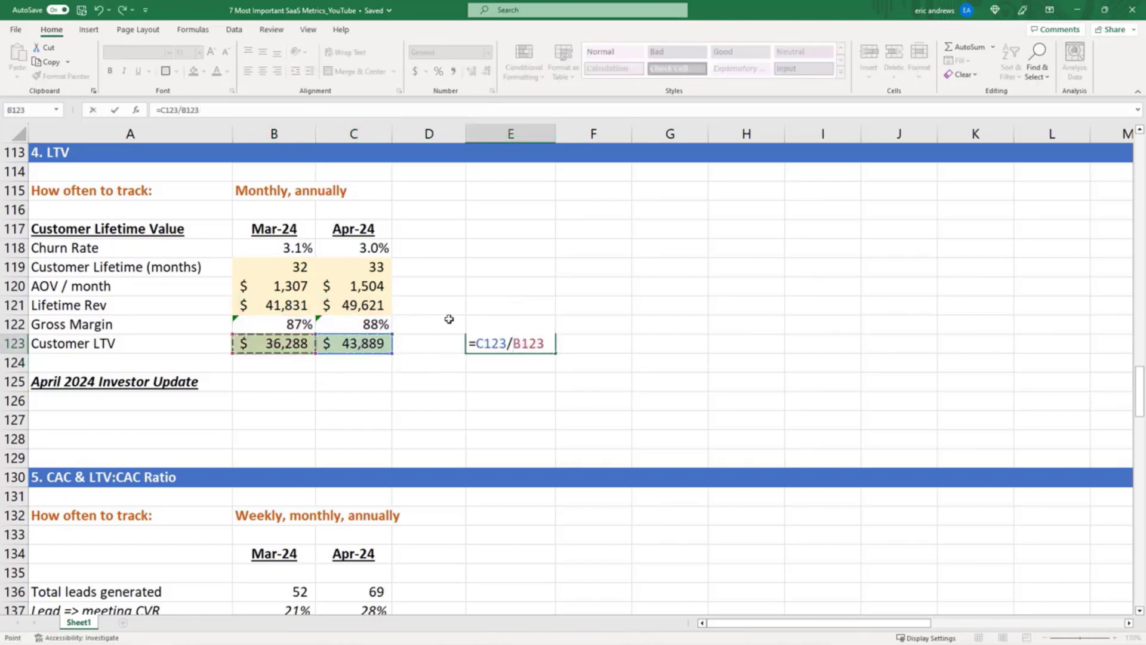
key(Enter)
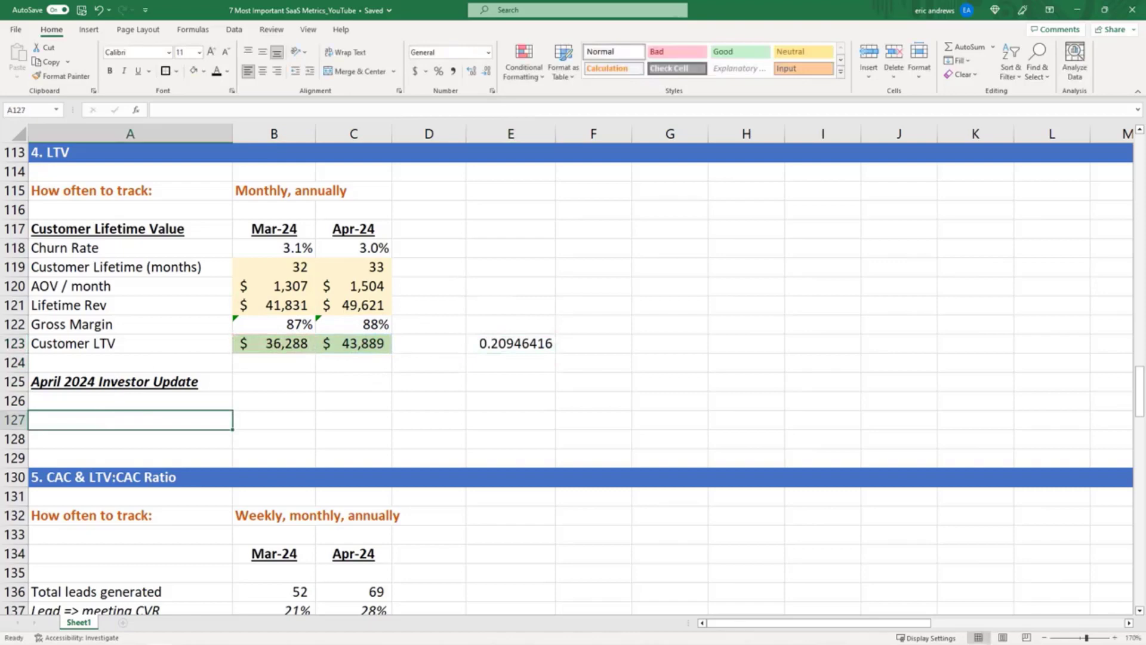
Step: Write the first investor-update line: continued revenue growth and reduced churn raised LTV estimates significantly
text(Continued expansion re)
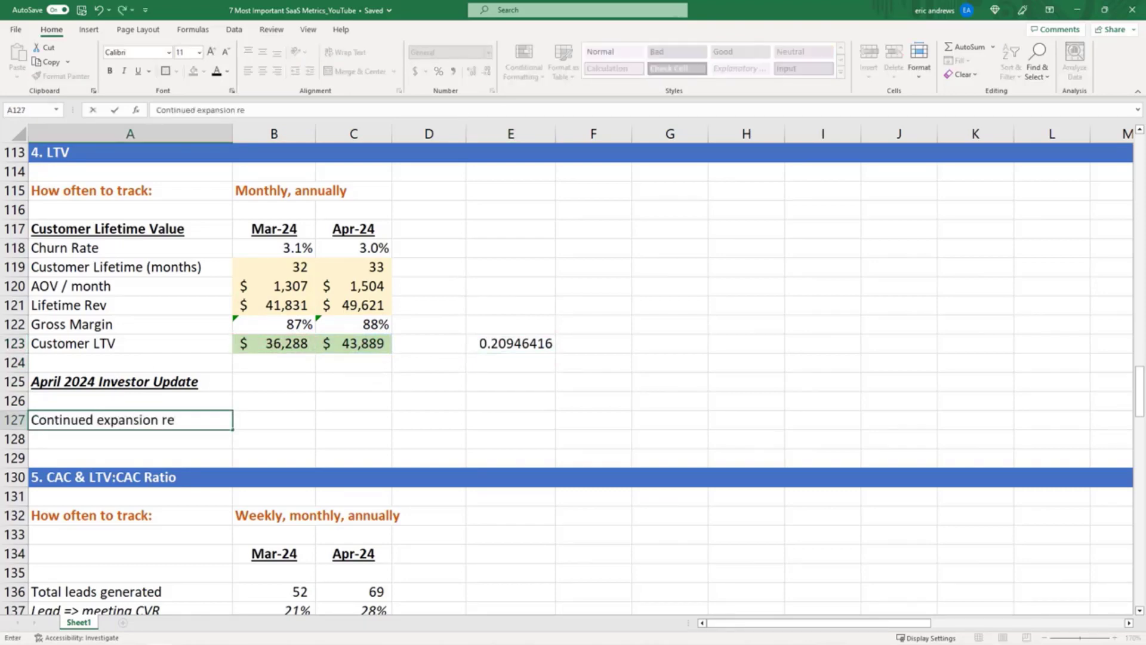
text(venue & reduced churn have increased our LTV estimates sig)
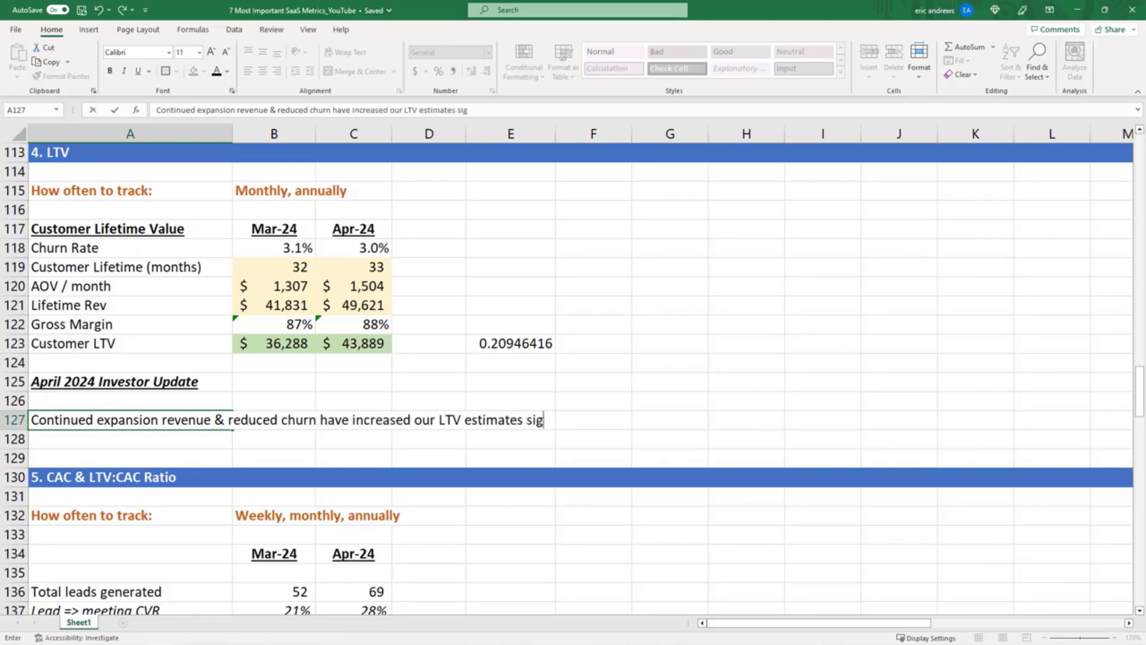
text(nificantly.)
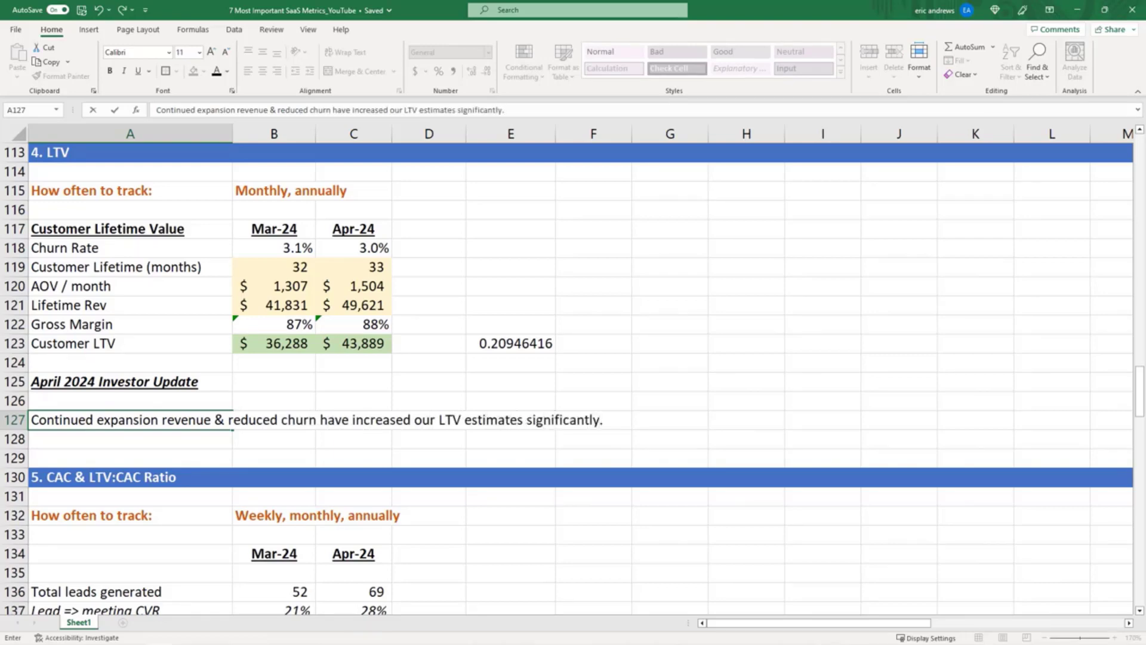
text(Based on A)
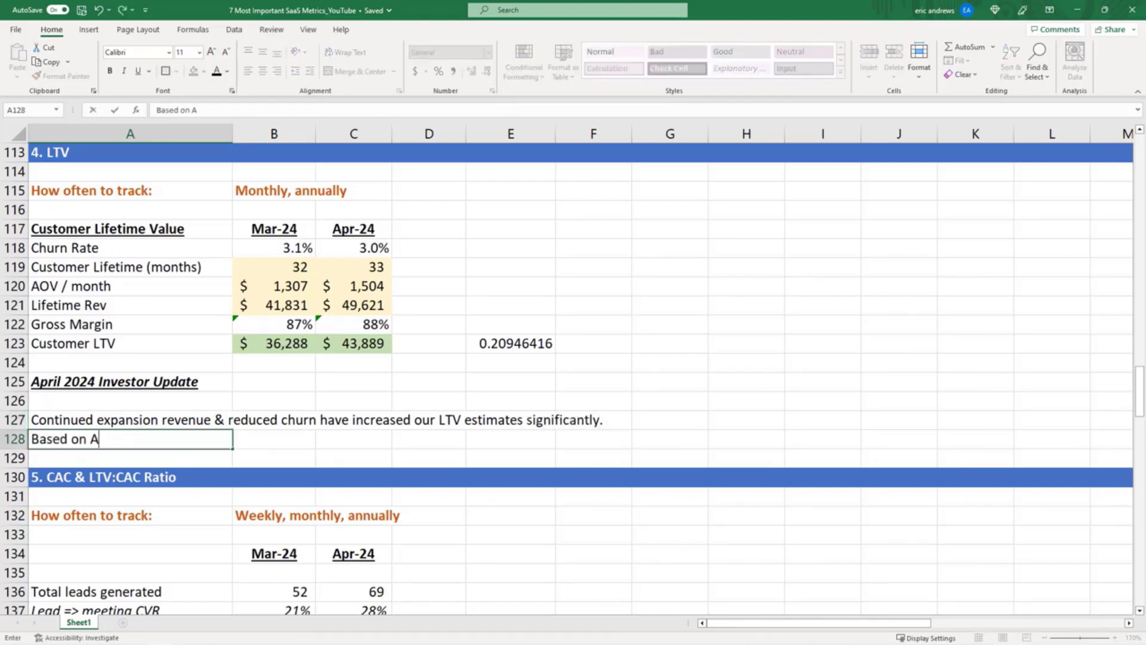
text(pril metric)
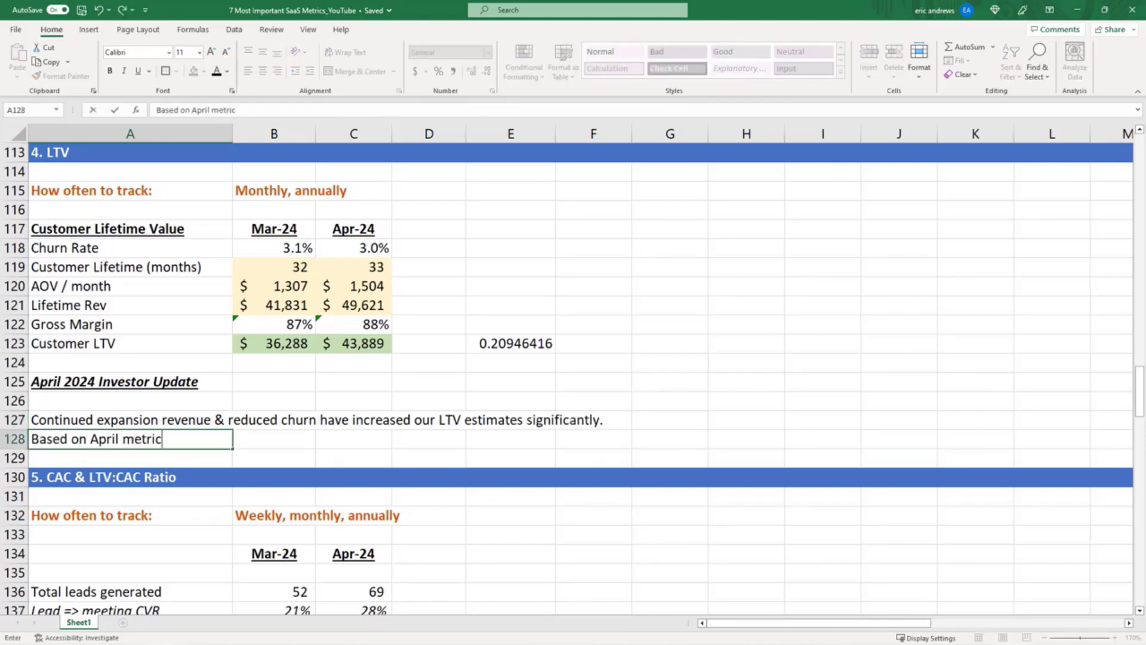
text(s, or)
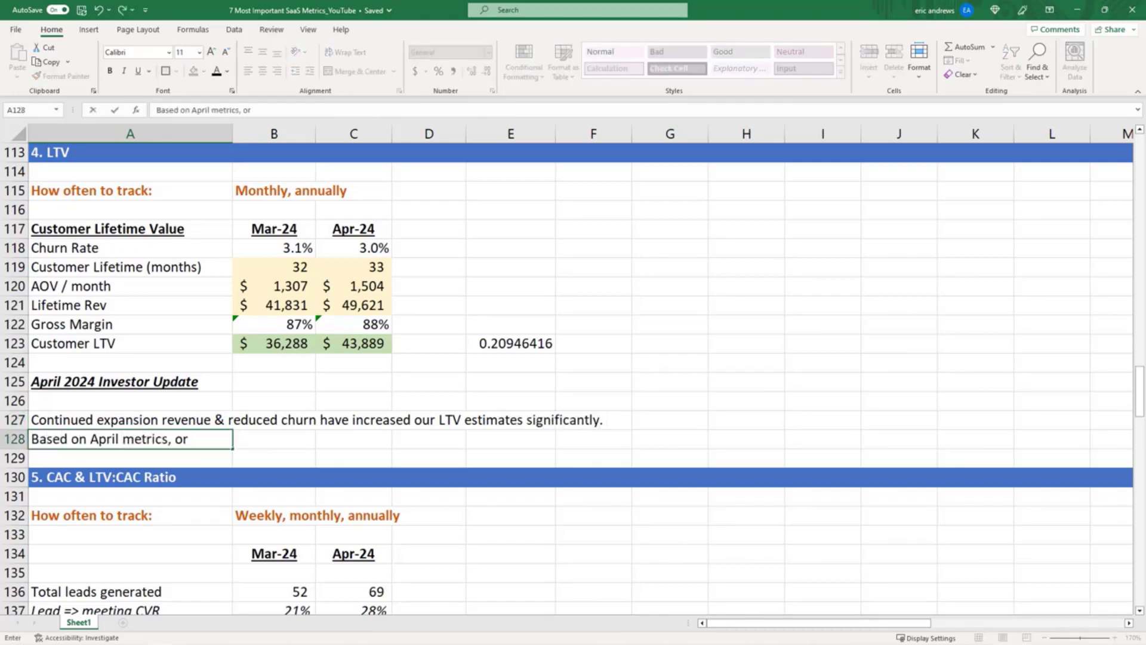
text(our LTV)
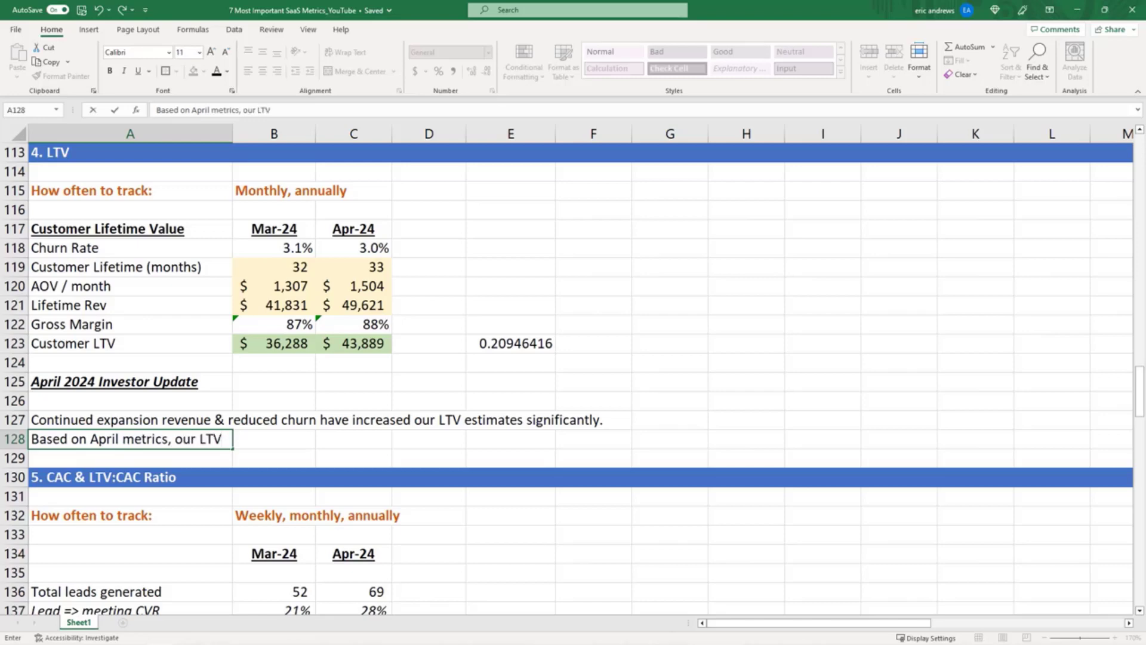
Step: Write the second line: based on April metrics, LTV projected at $43,889, 21% higher than March
text(we project to be)
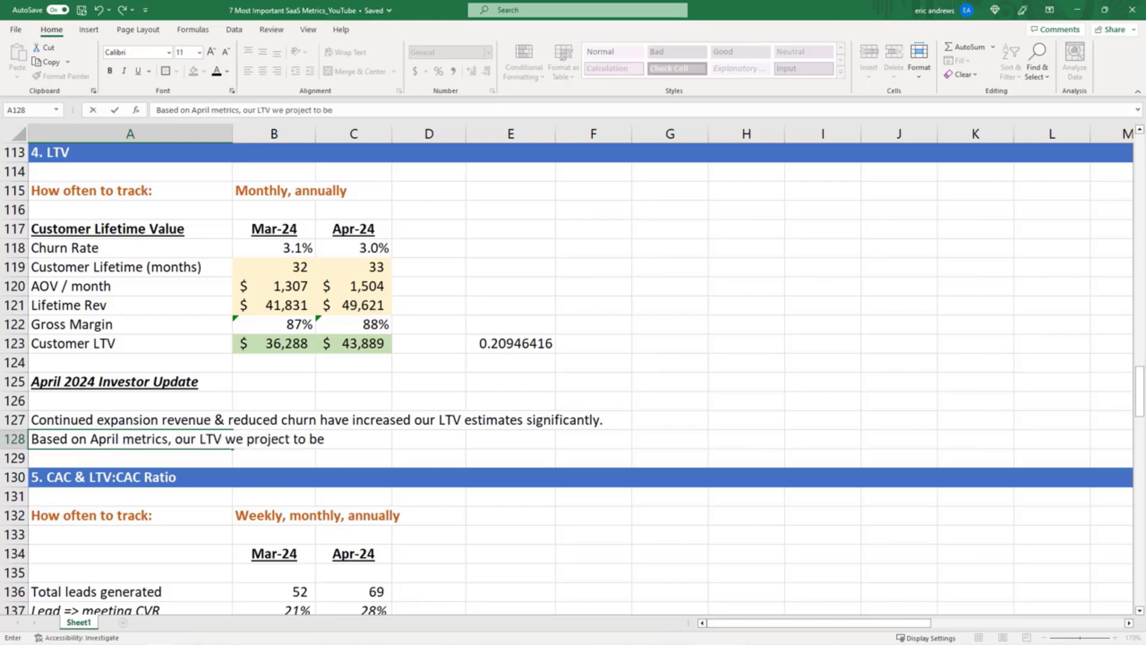
text($43,)
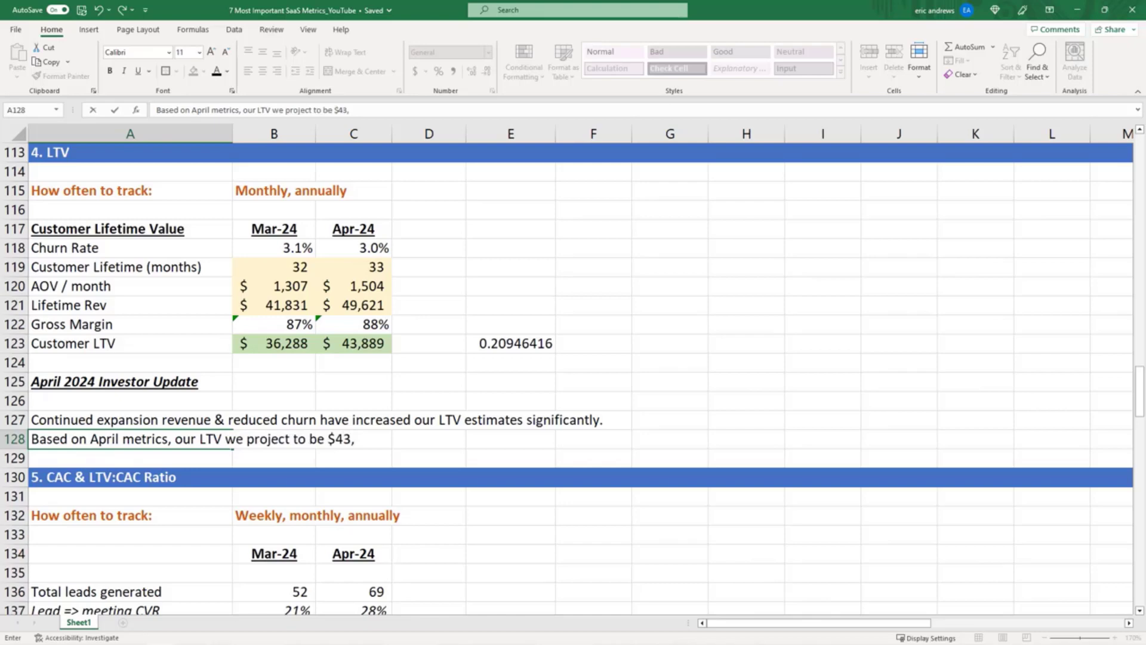
text(889)
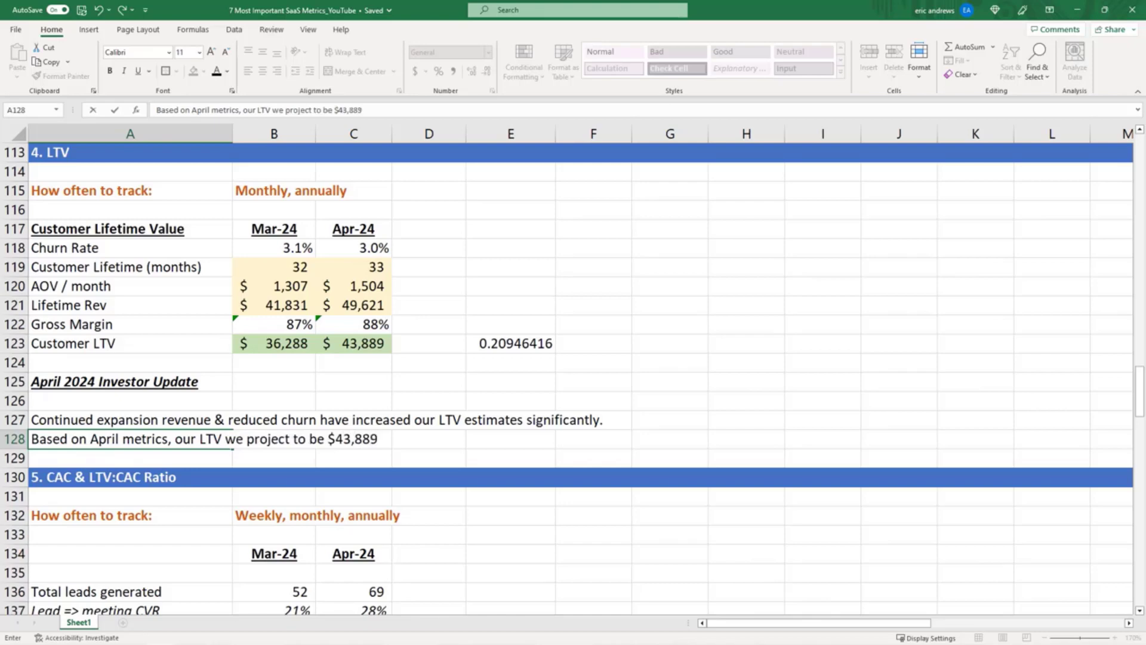
text(,)
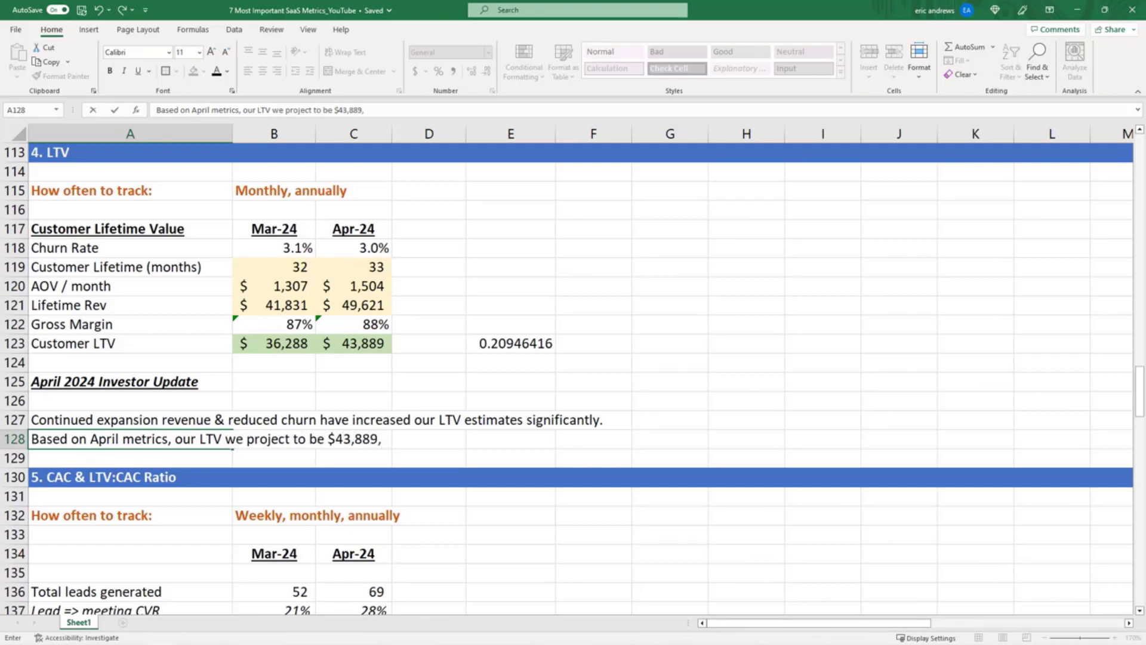
text(21%)
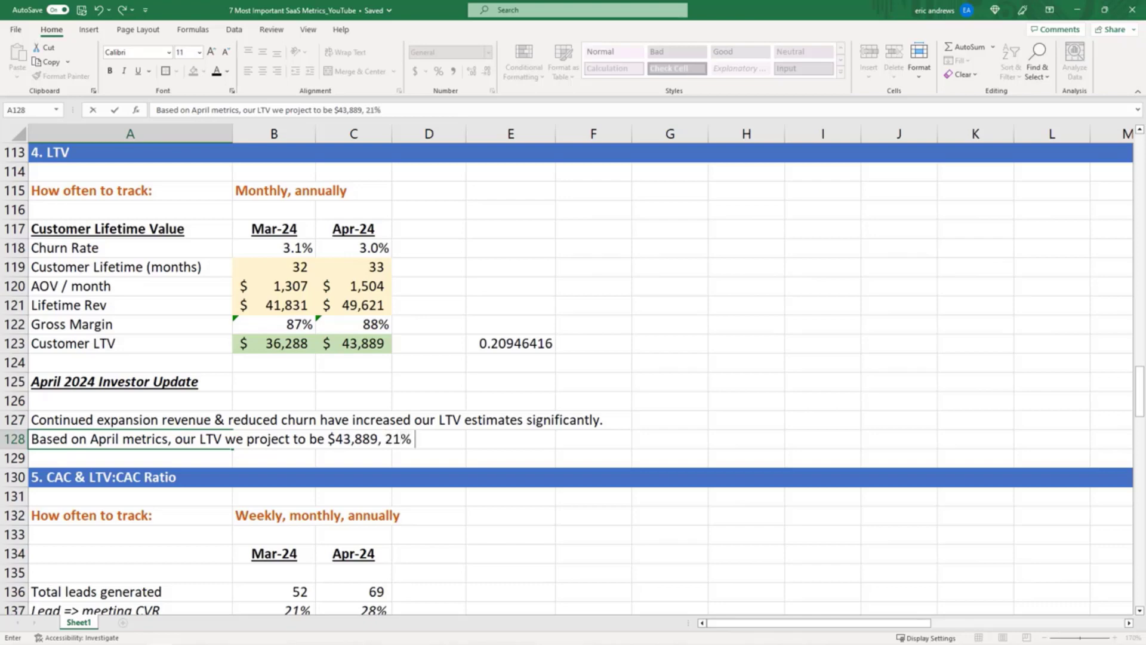
text(higher than)
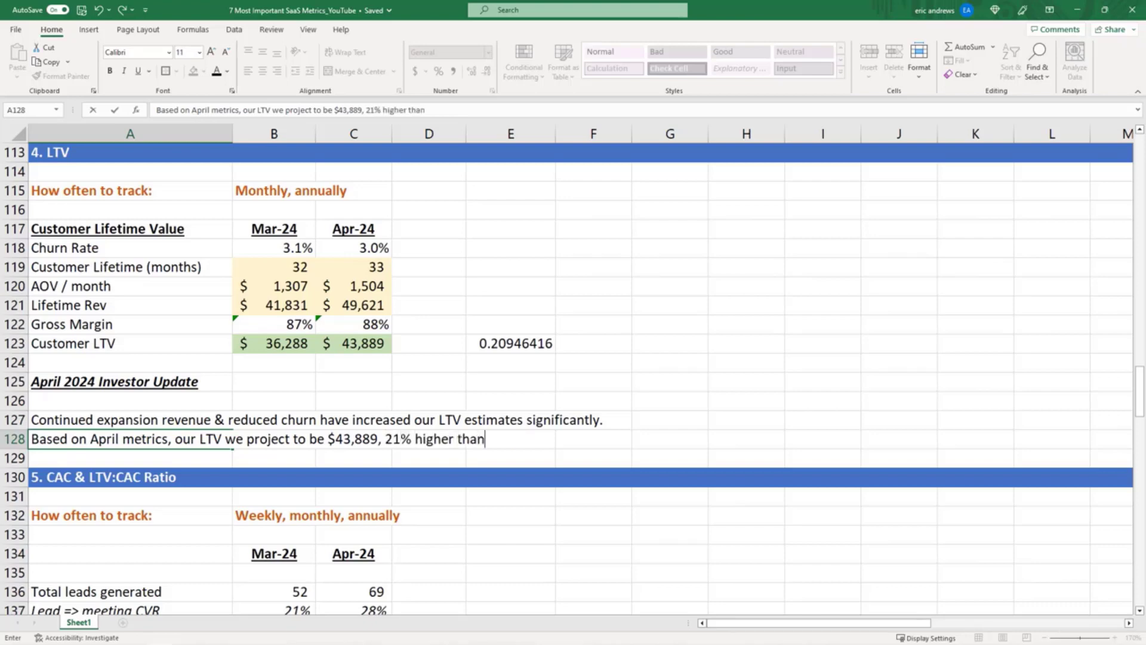
text(our march projections.)
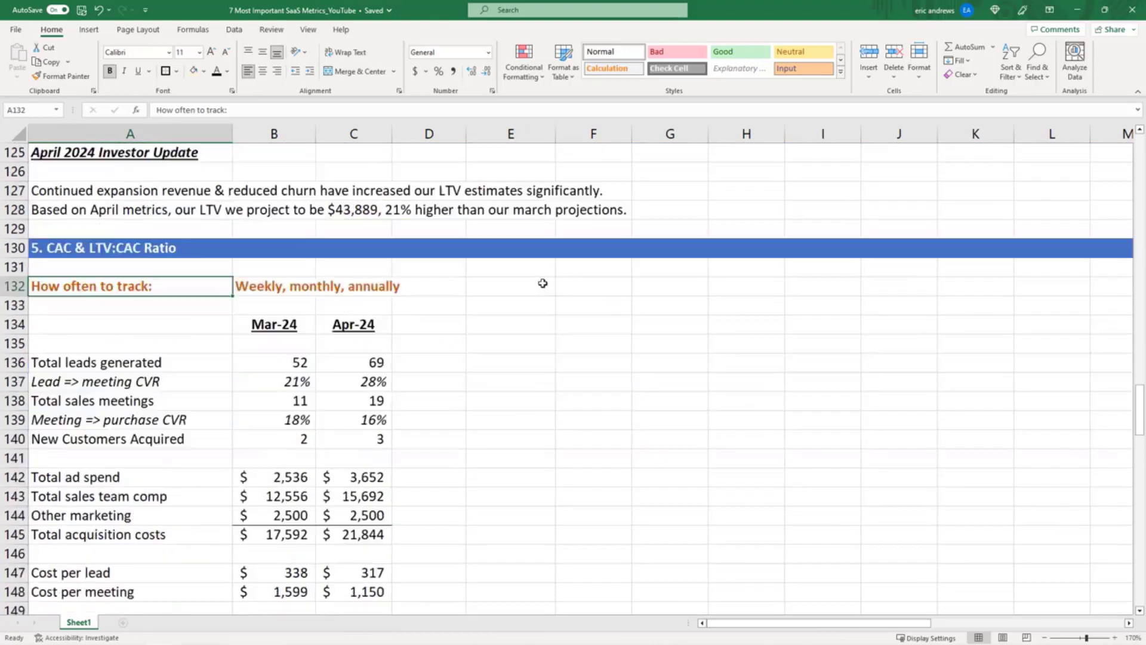
Step: Clear the temporary growth ratio in E123 and review April's Customer LTV formula in C123
scroll(up, 3)
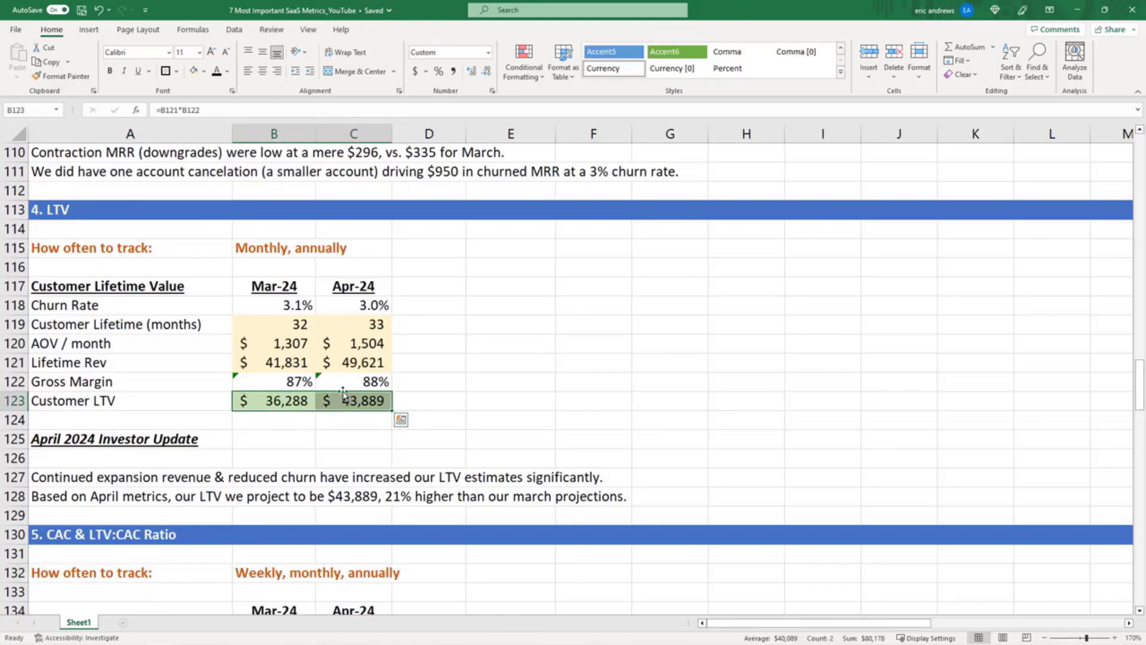
click(499, 399)
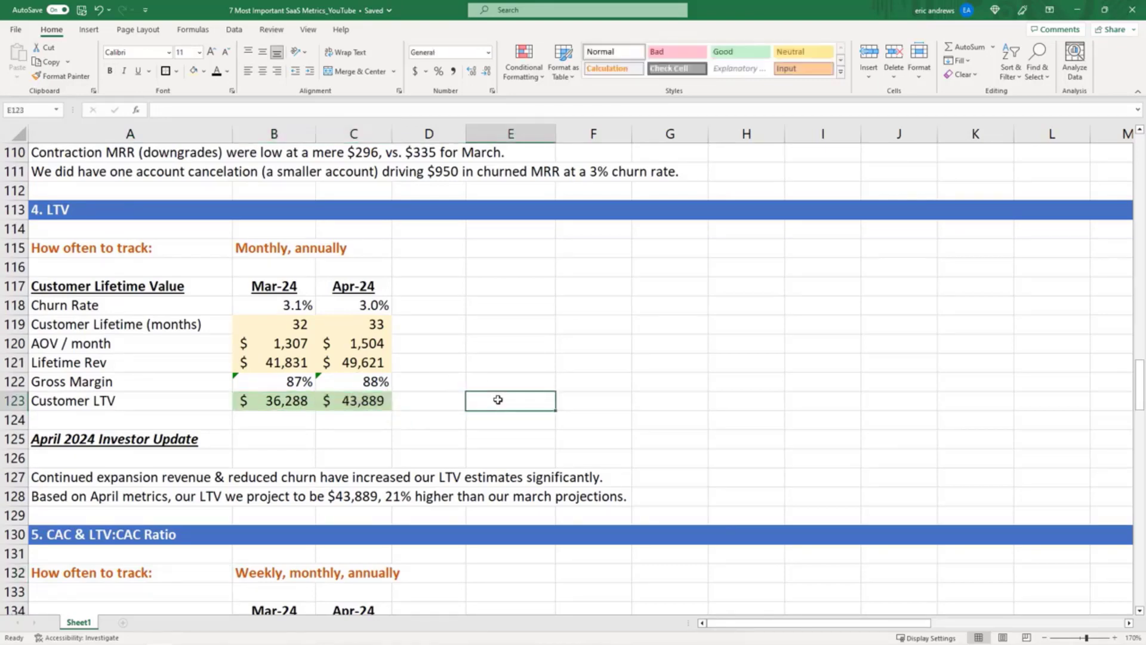
click(353, 401)
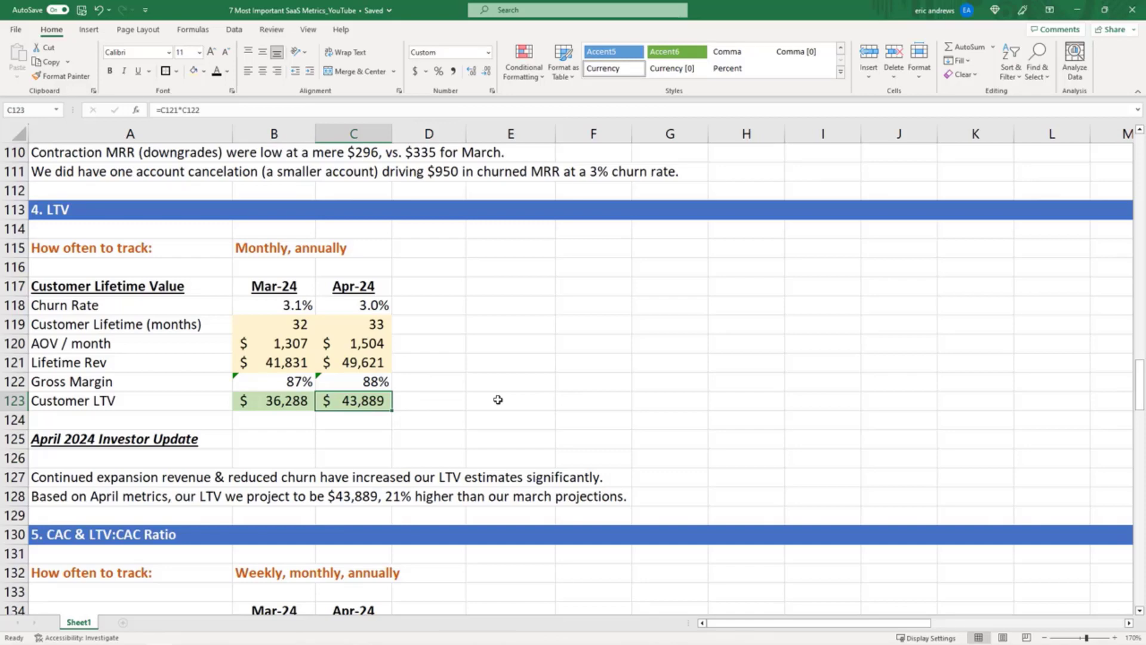
mouse_move(477, 375)
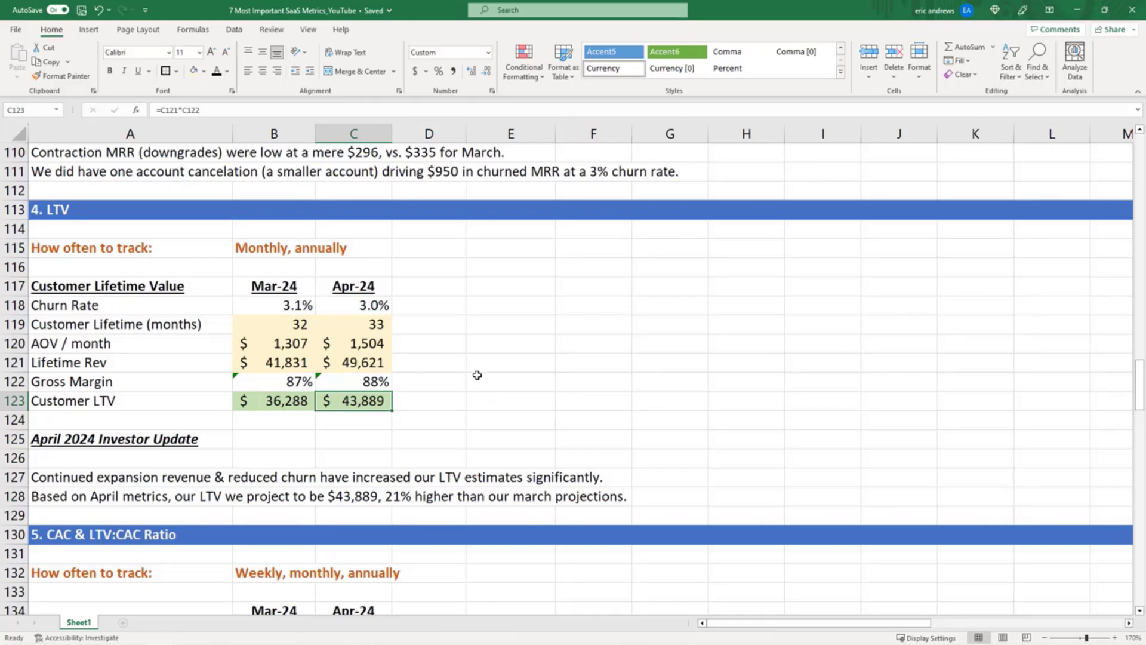
mouse_move(506, 399)
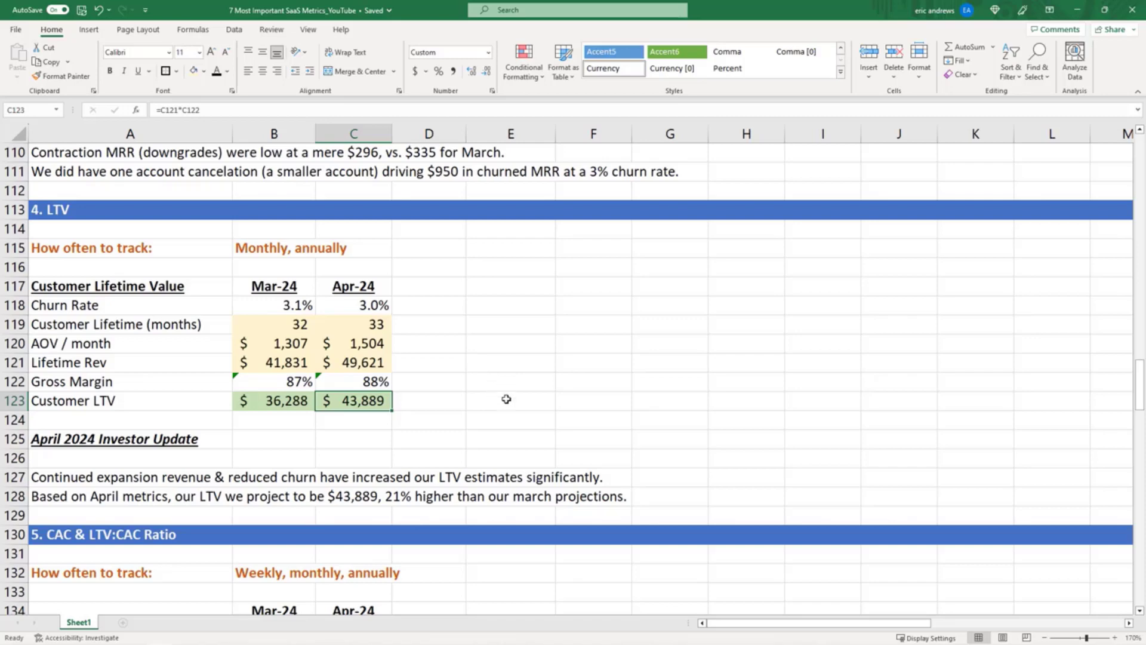
scroll(down, 3)
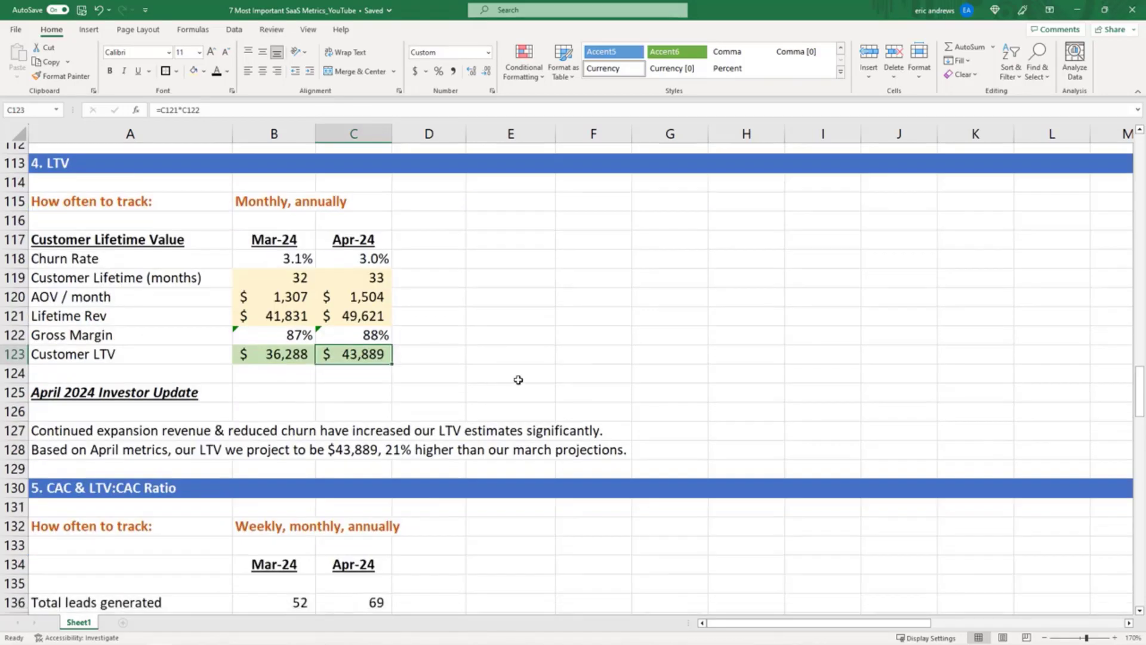